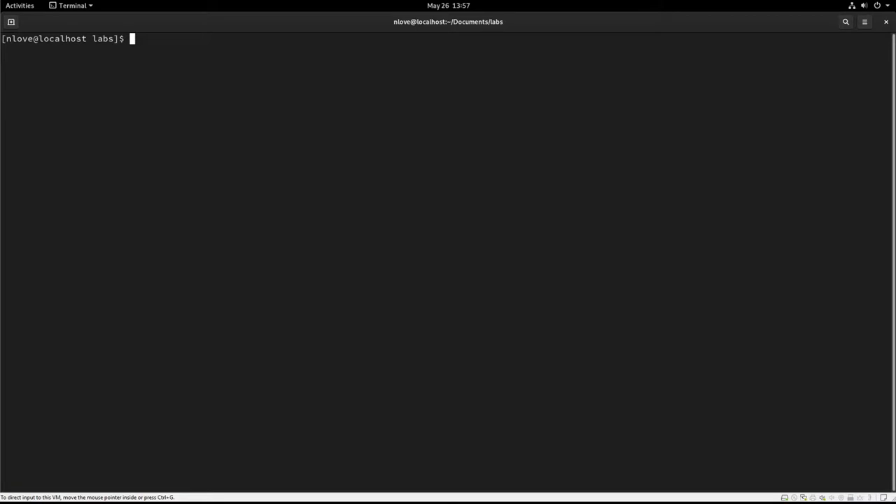
pyautogui.moveTo(364, 108)
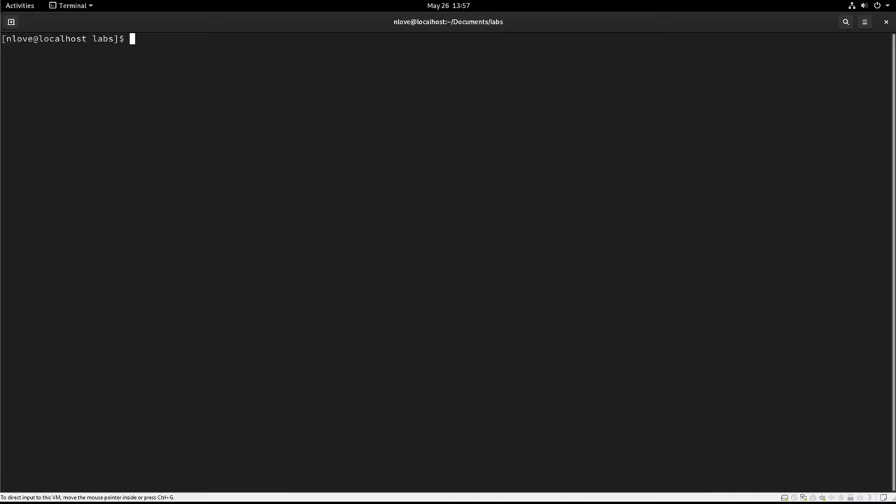
# - Clone NateLove/schemathesis-lab into labs, enter the schemathesis-lab folder and list its files
pyautogui.write('git clone https://github.com/NateLove/schemathesis-lab.git')
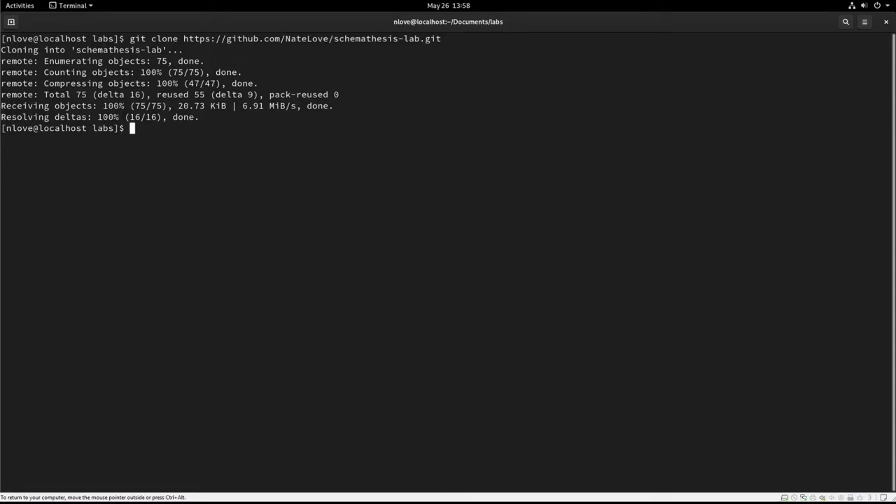
pyautogui.write('cd schemathesis-lab/')
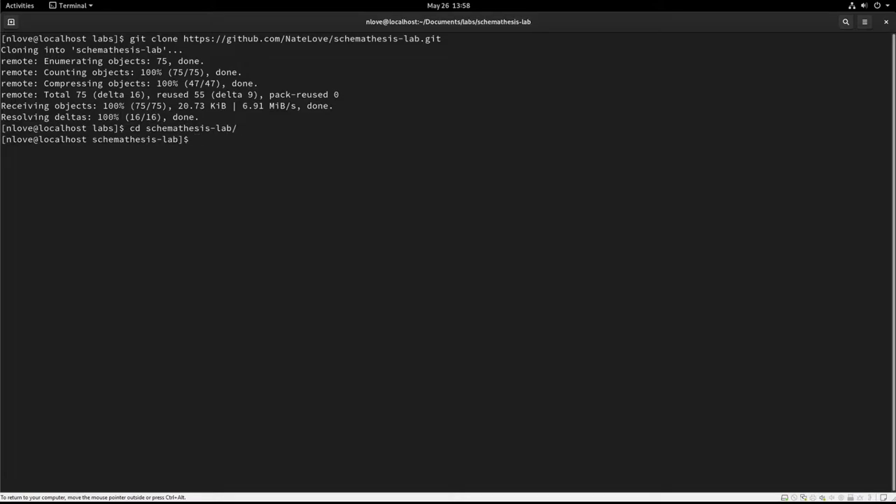
pyautogui.write('ls')
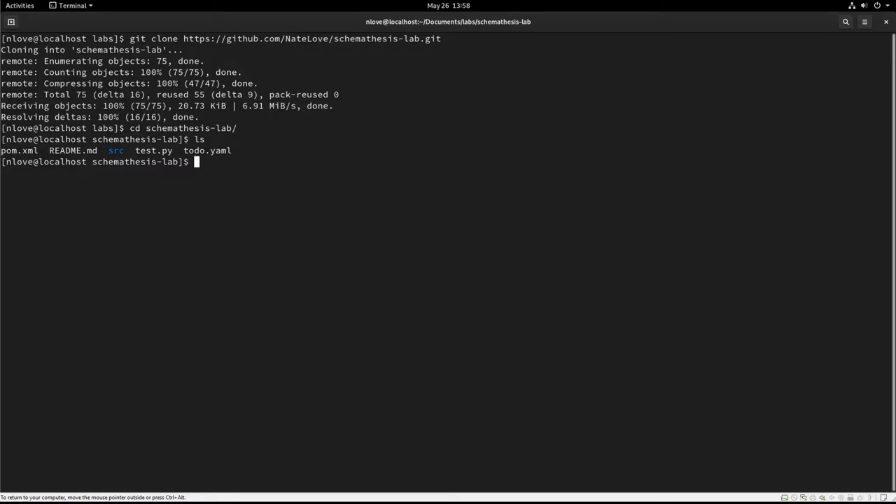
pyautogui.write('mvn gener')
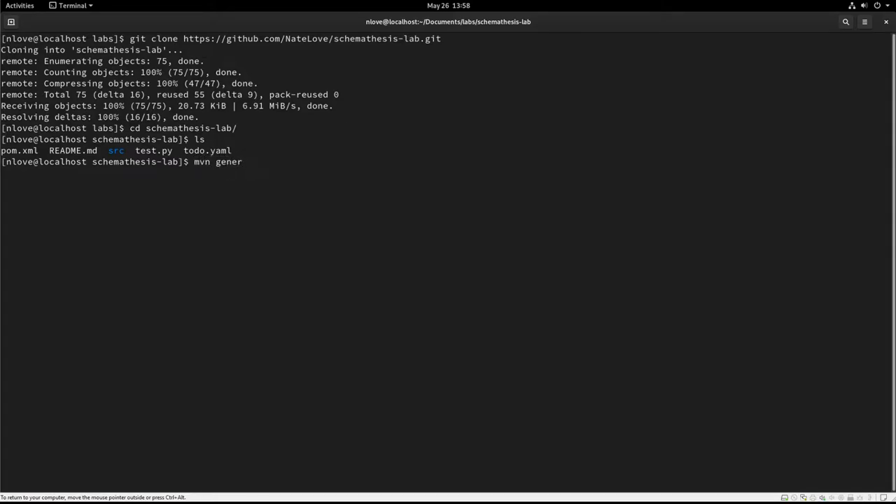
# - Run mvn generate-sources to generate the todo API code
pyautogui.write('ate-sour')
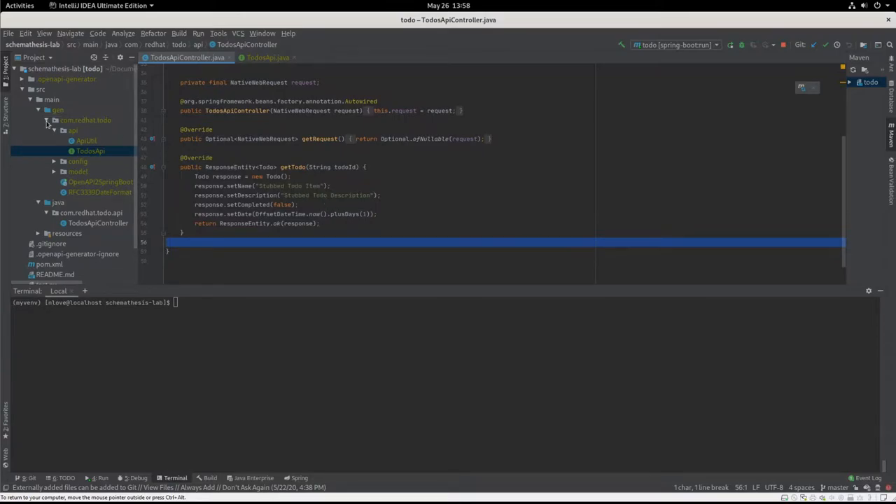
pyautogui.moveTo(56, 109)
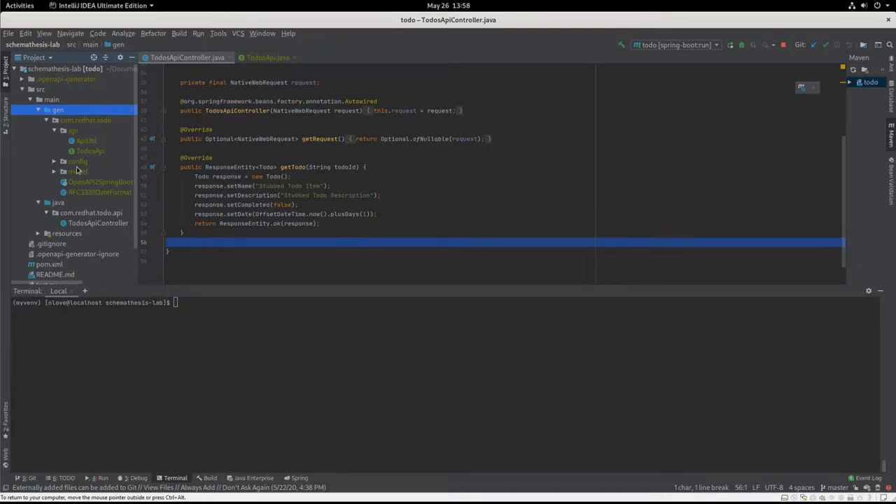
pyautogui.moveTo(87, 196)
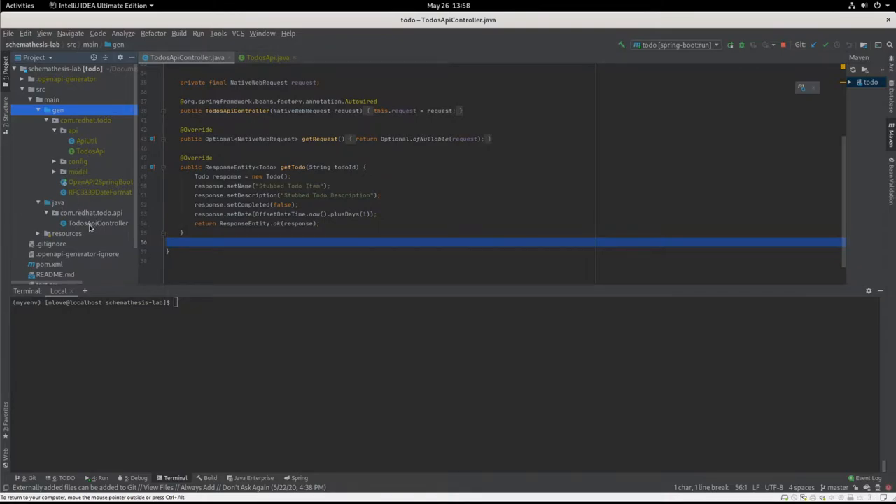
# - Inspect getTodo's stubbed return in TodosApiController, then return to the Terminal window
pyautogui.click(98, 222)
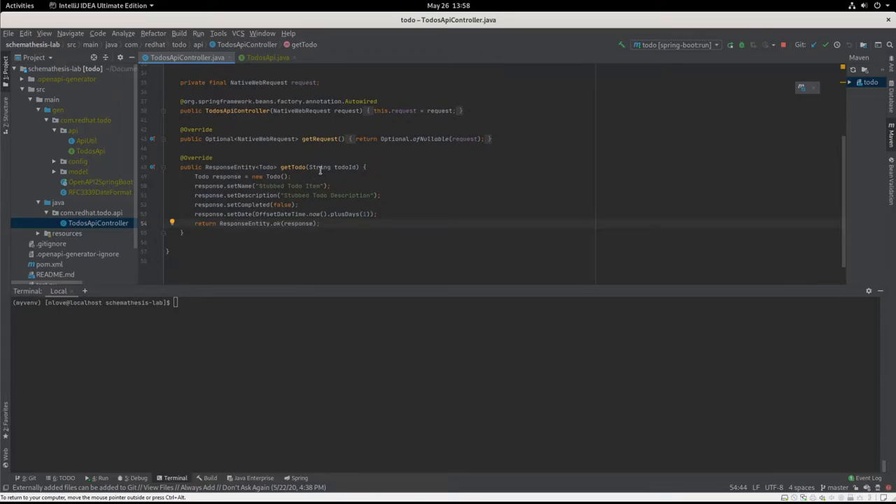
pyautogui.press('alt+Tab')
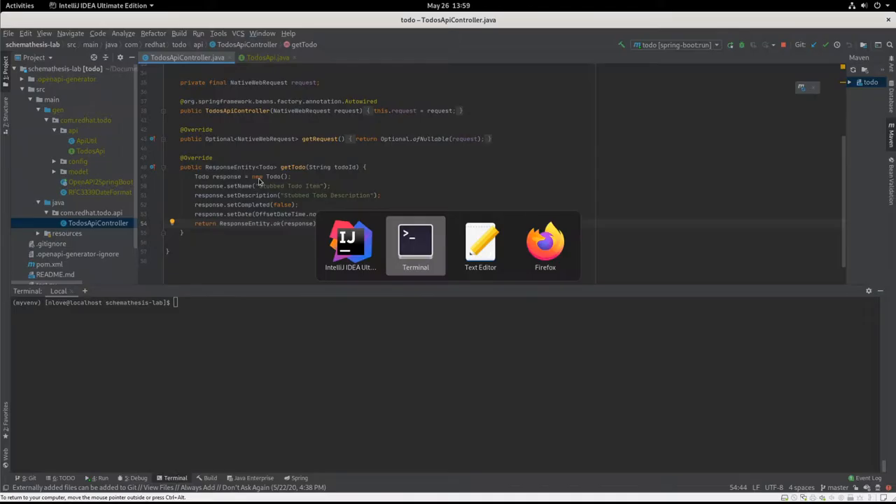
pyautogui.click(415, 242)
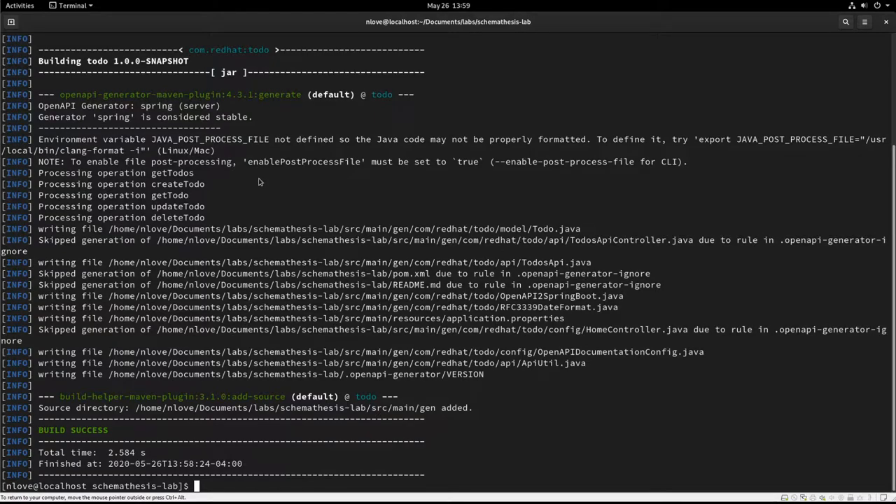
# - Install virtualenv with pip --user and create a myenv virtual environment via python -m venv
pyautogui.write('p')
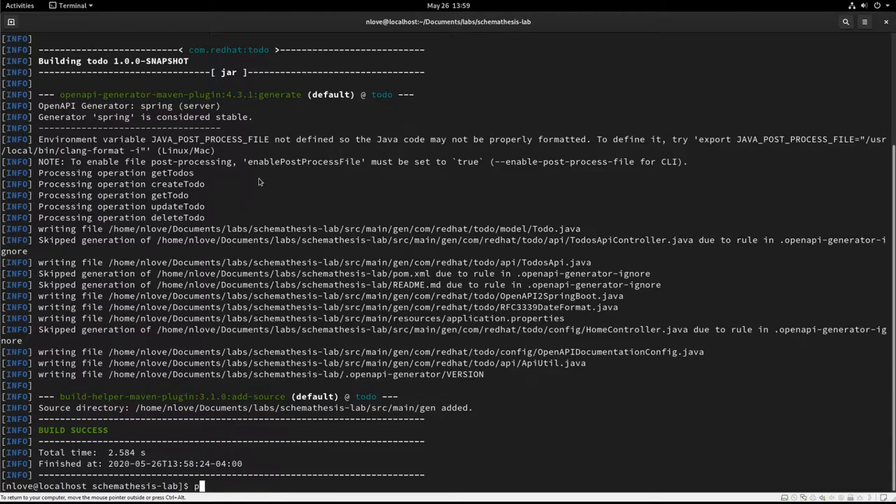
pyautogui.write('ip install')
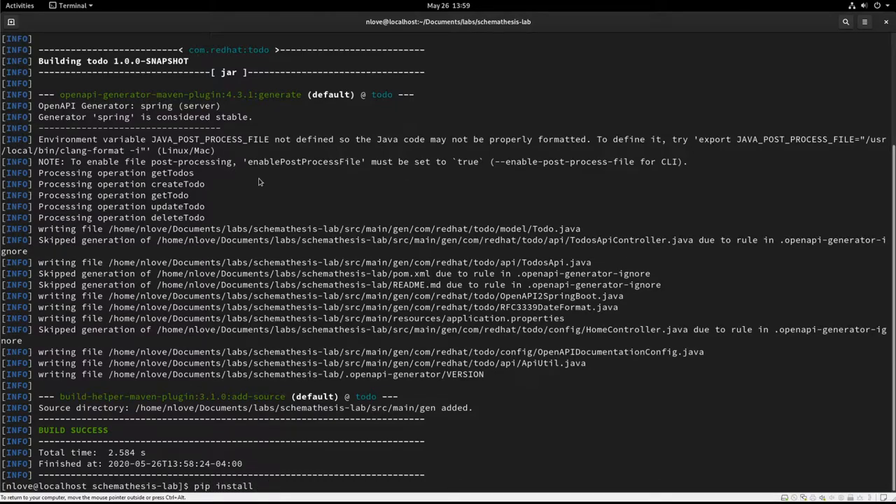
pyautogui.write('--user')
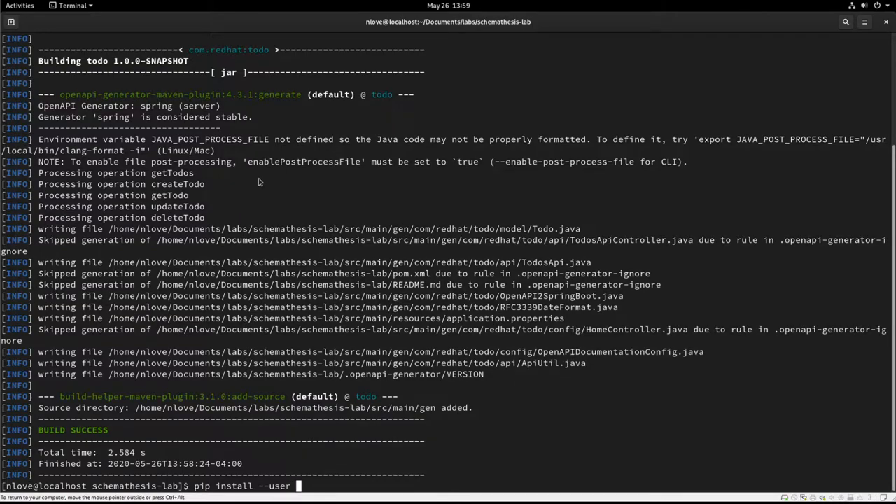
pyautogui.write('vir')
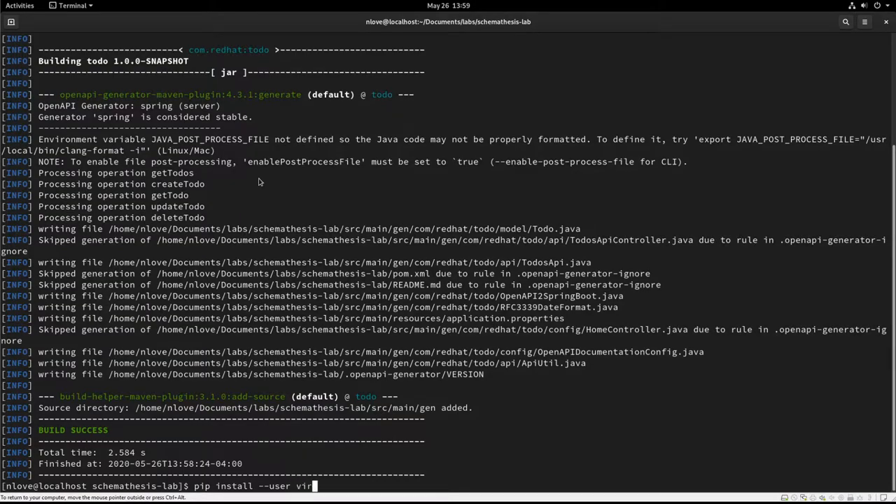
pyautogui.write('tualenv')
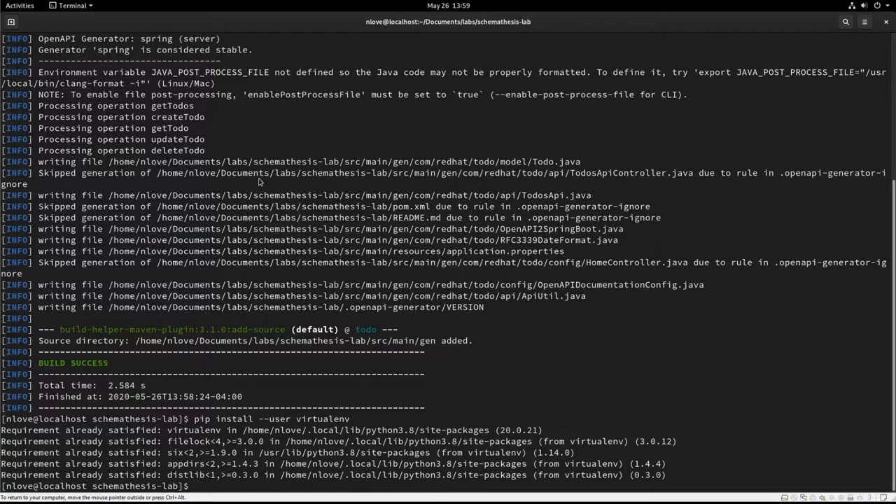
pyautogui.write('python')
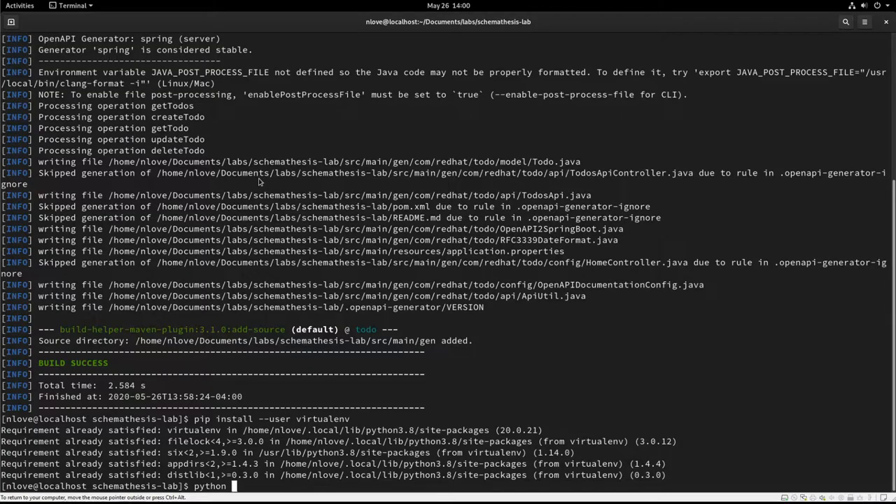
pyautogui.write('-m')
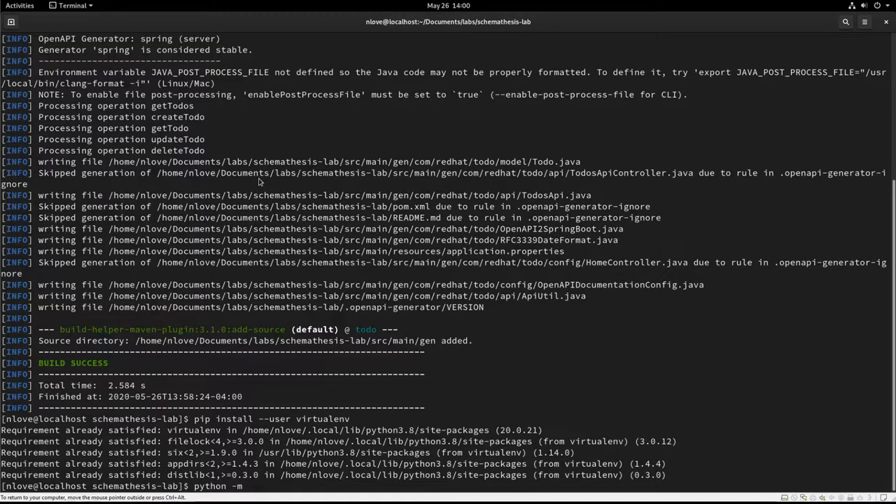
pyautogui.write('venv')
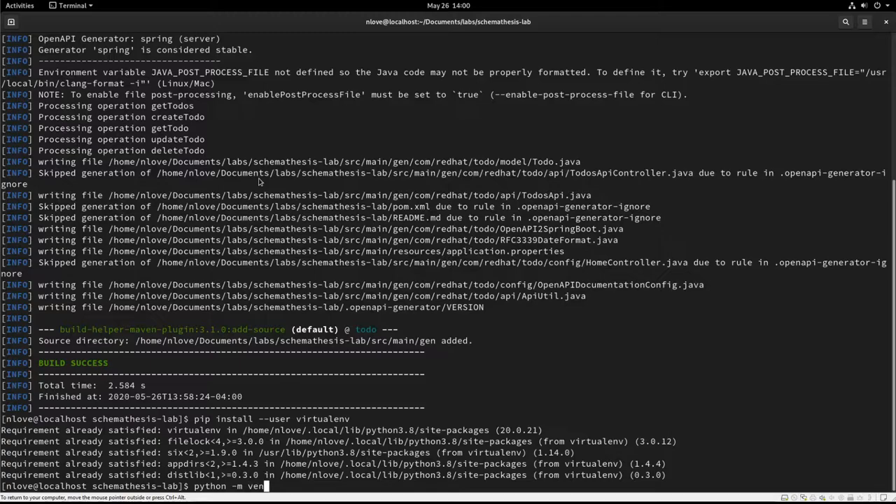
pyautogui.write('myenv')
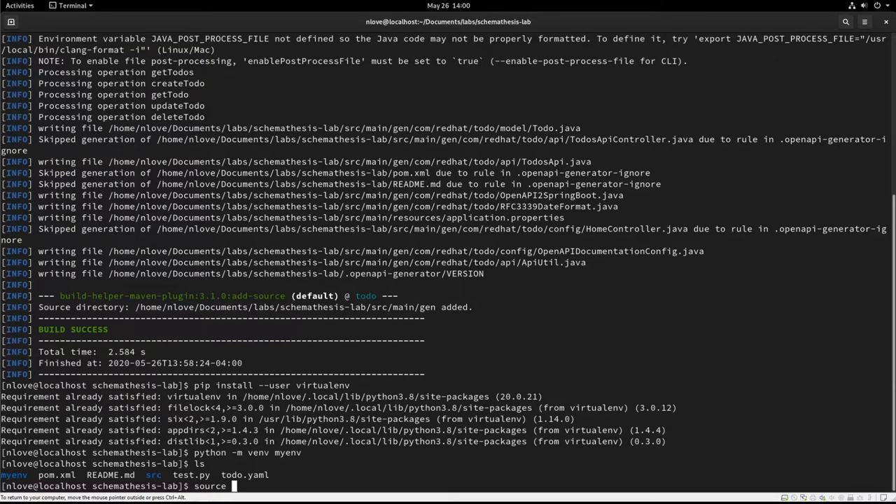
# - Activate myenv with source myenv/bin/activate and pip install schemathesis
pyautogui.write('myenv/bin/')
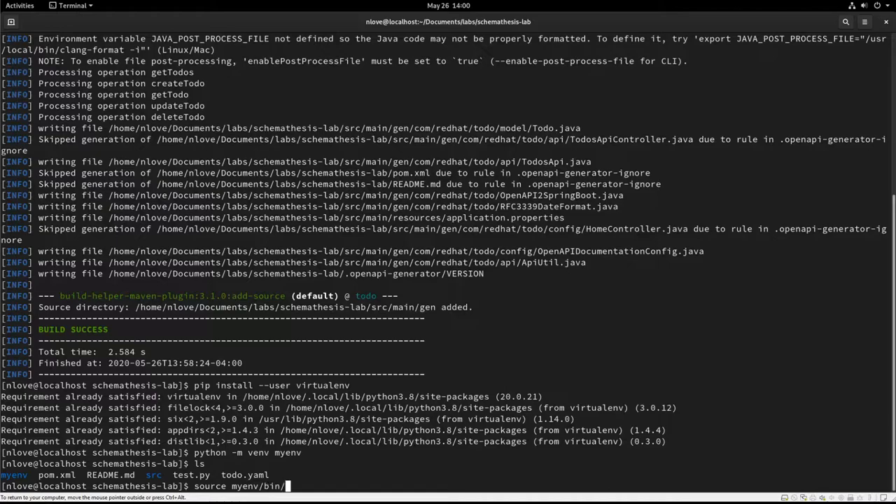
pyautogui.press('Return')
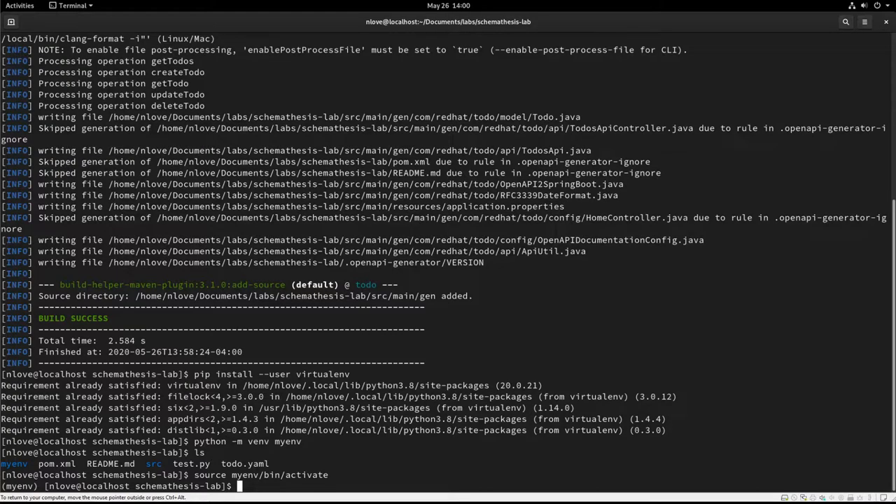
pyautogui.write('pip')
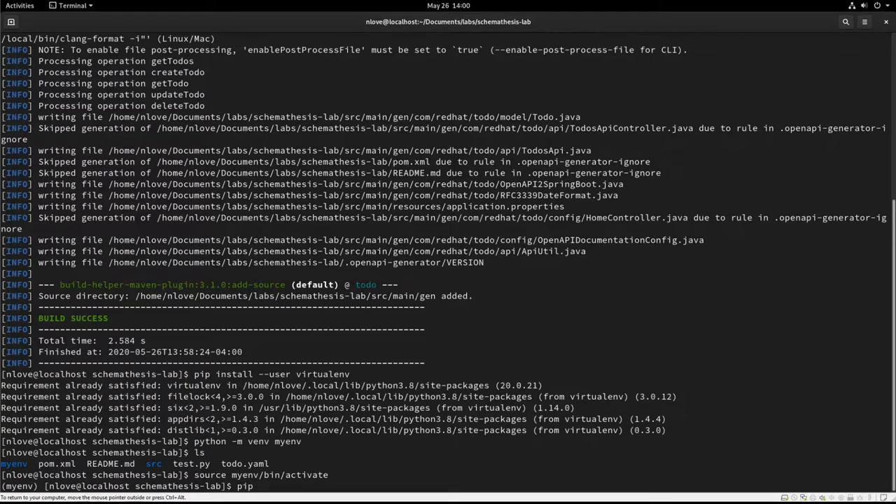
pyautogui.write('" "')
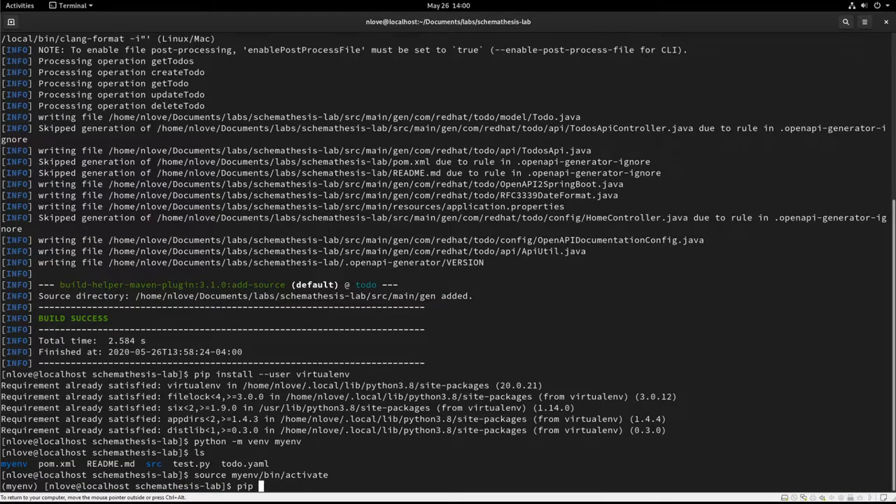
pyautogui.write('install')
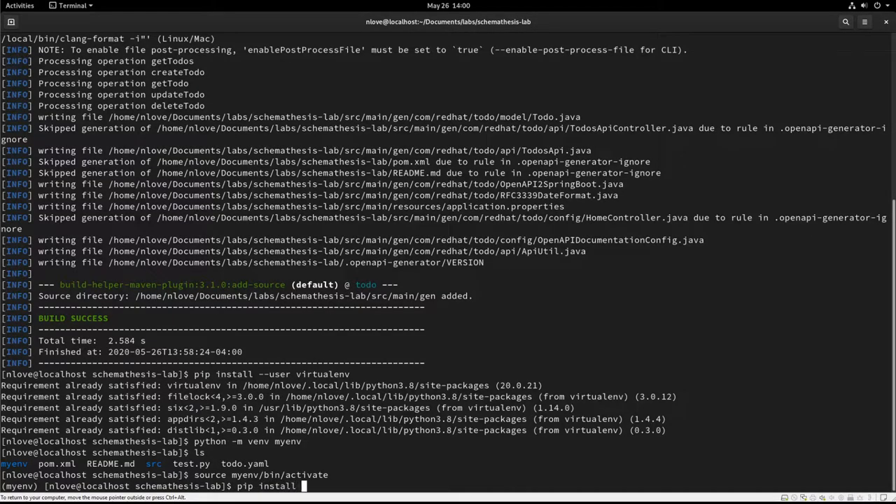
pyautogui.write('schemathesis')
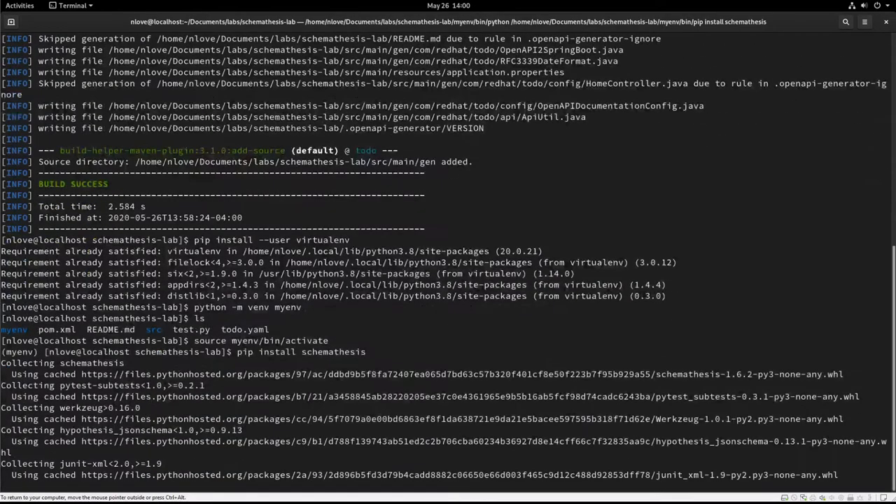
pyautogui.scroll(-3)
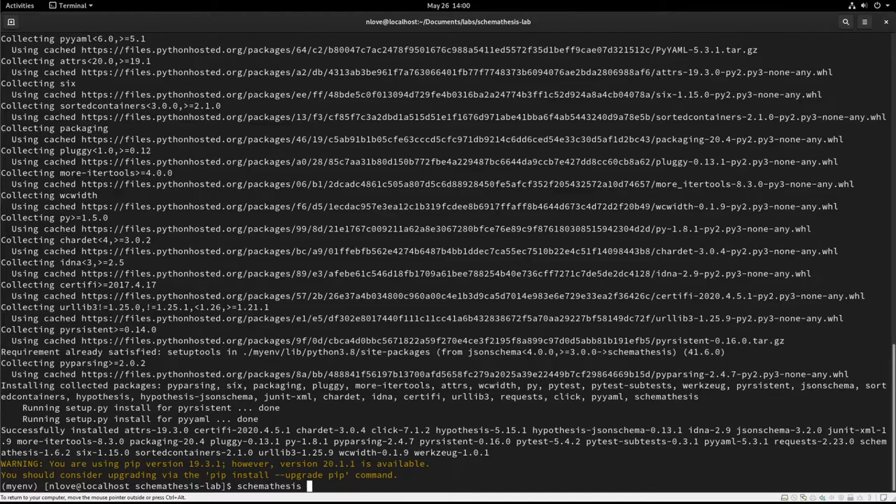
# - Show schemathesis --help output listing its options and replay and run commands
pyautogui.write('--help')
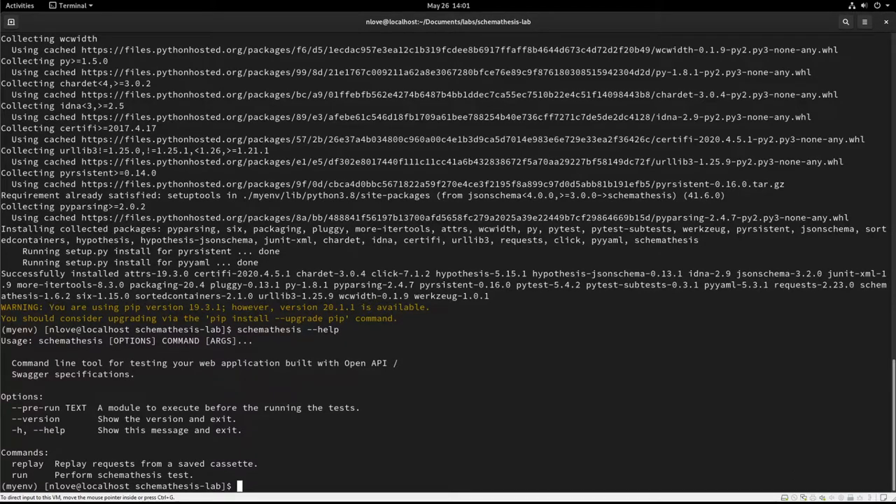
pyautogui.moveTo(379, 386)
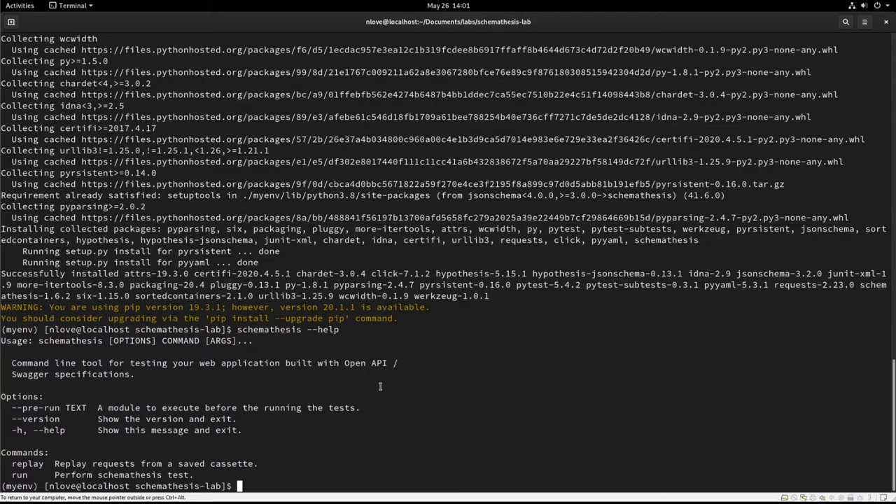
pyautogui.write('schemathesis')
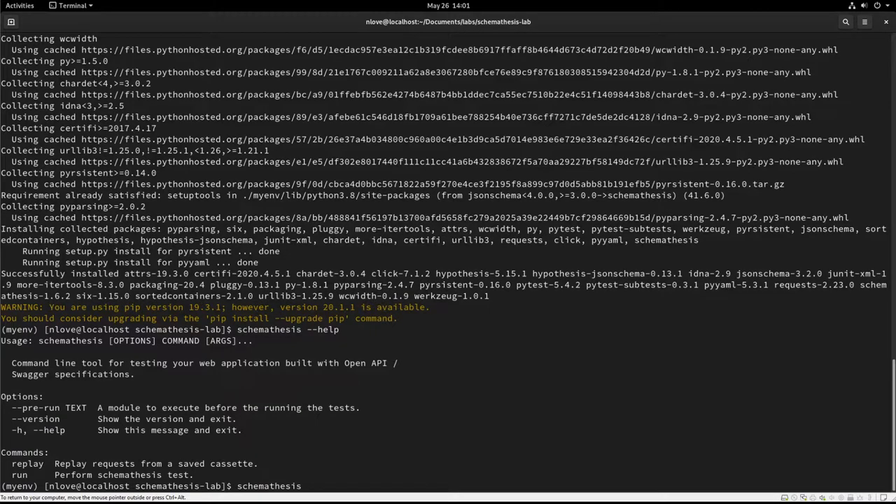
# - Type 'schemathesis run todo.yaml --base-url=http:localhost:8080' without executing it
pyautogui.write('run')
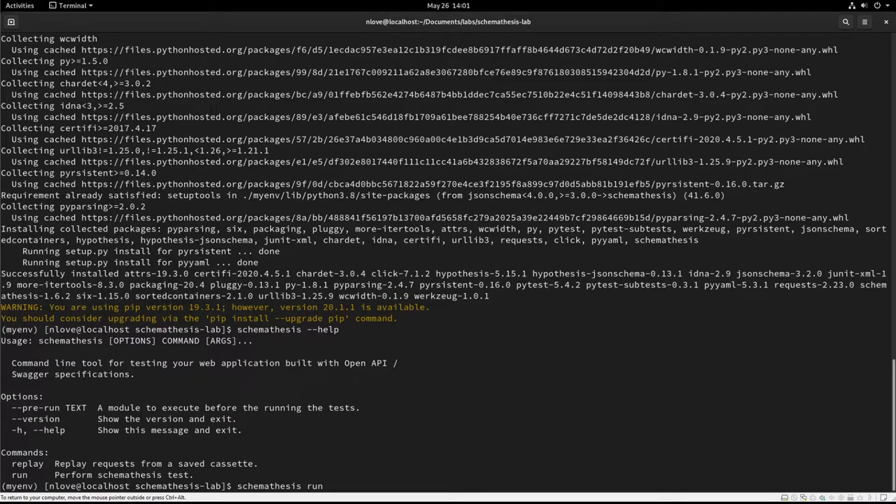
pyautogui.write('todo.yaml')
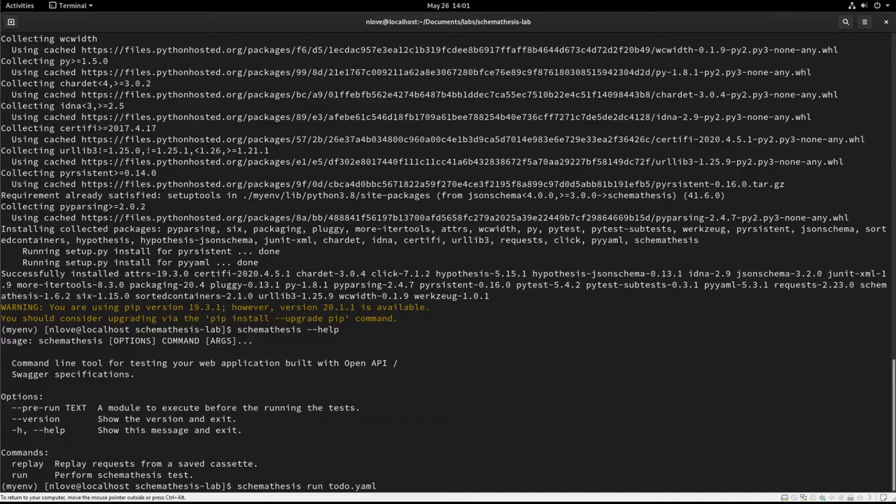
pyautogui.write('--base')
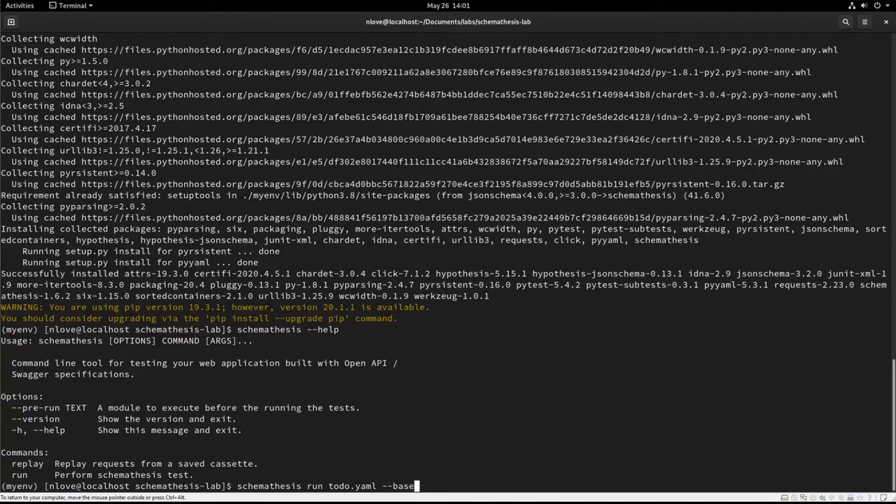
pyautogui.write('-url')
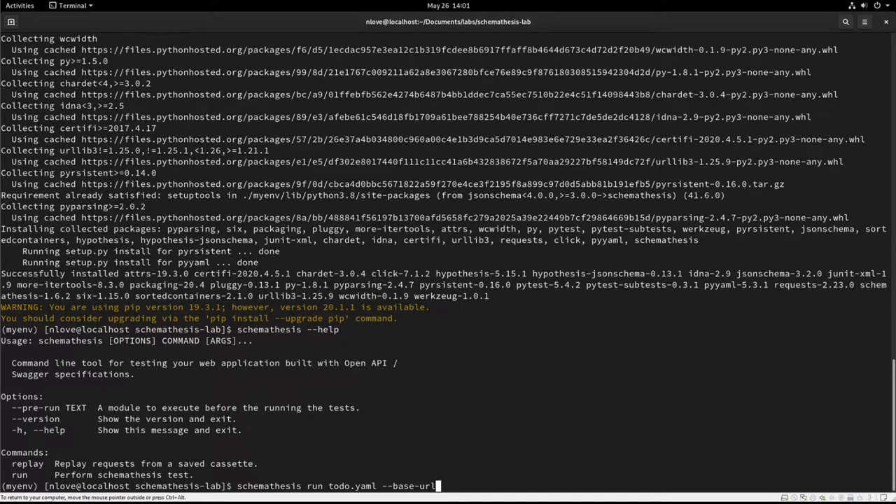
pyautogui.write('=')
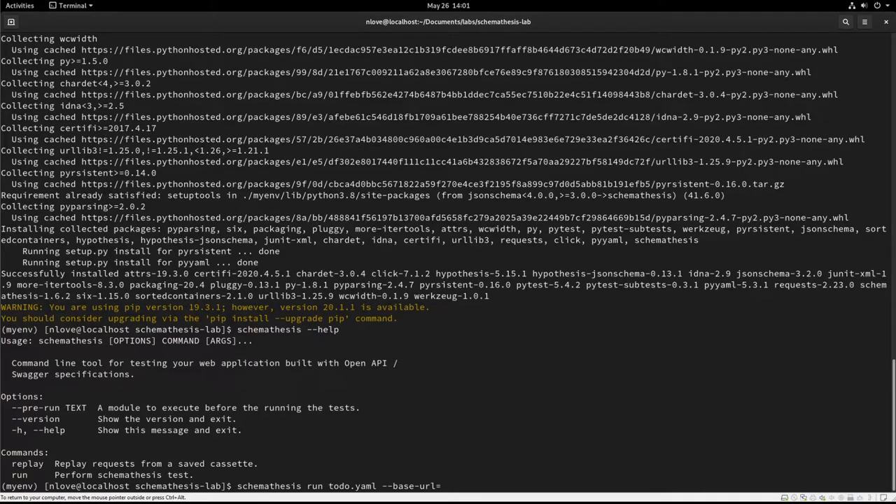
pyautogui.write('http:')
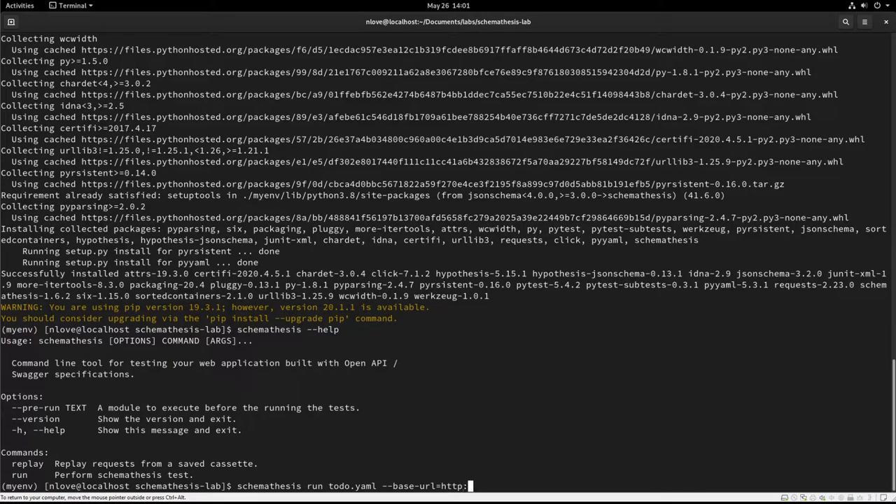
pyautogui.write('localhost:8080')
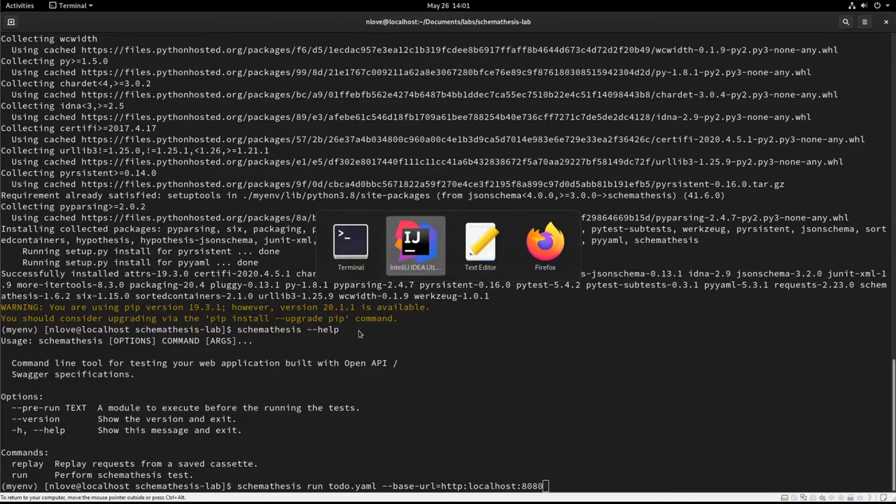
# - Run the 'todo [spring-boot:run]' configuration so Tomcat starts on port 8080
pyautogui.click(415, 245)
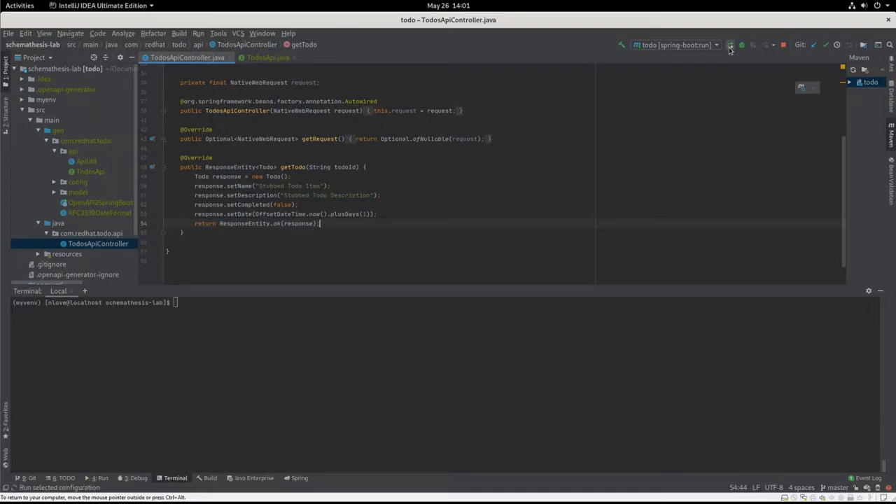
pyautogui.click(730, 44)
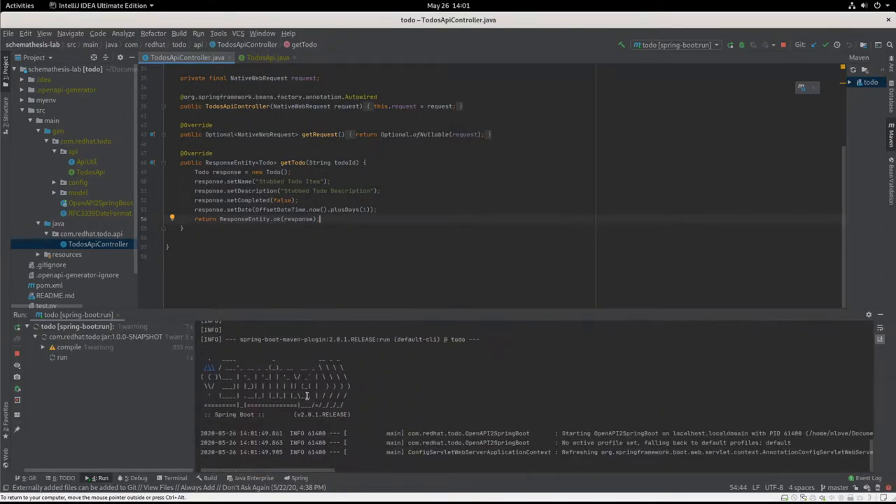
pyautogui.press('alt+Tab')
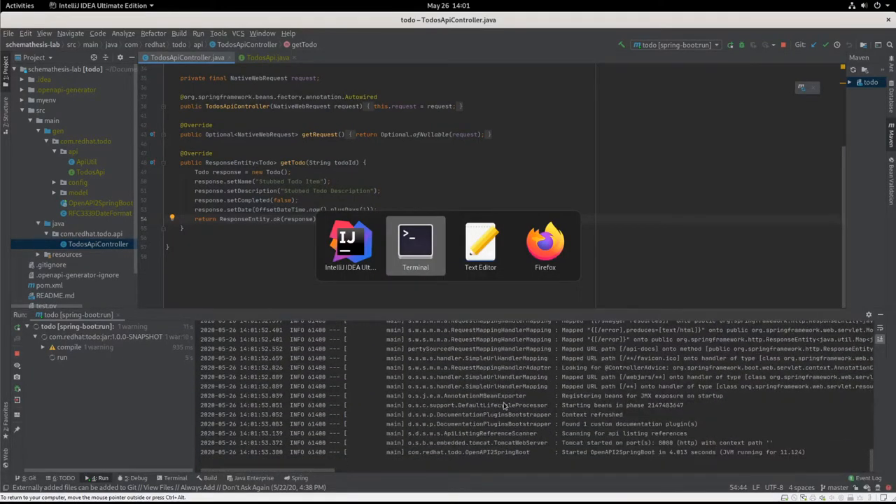
# - Run schemathesis on todo.yaml against localhost:8080, retrying after the invalid URL error
pyautogui.click(416, 241)
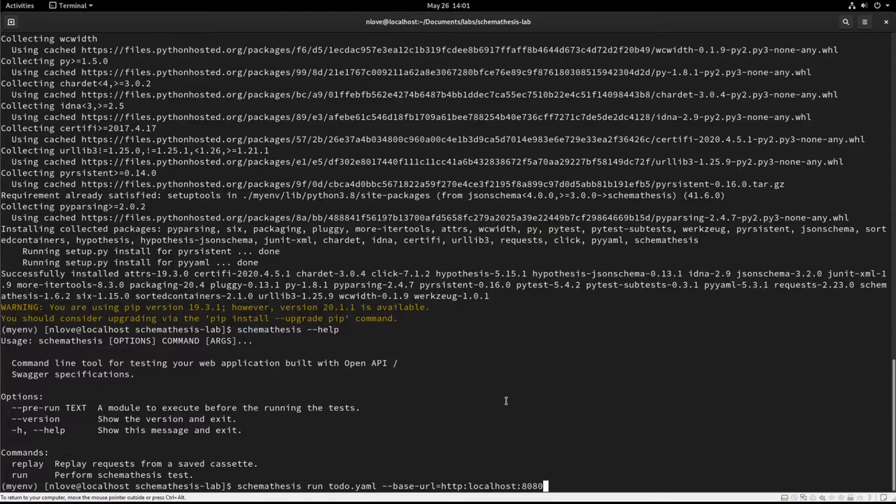
pyautogui.press('Return')
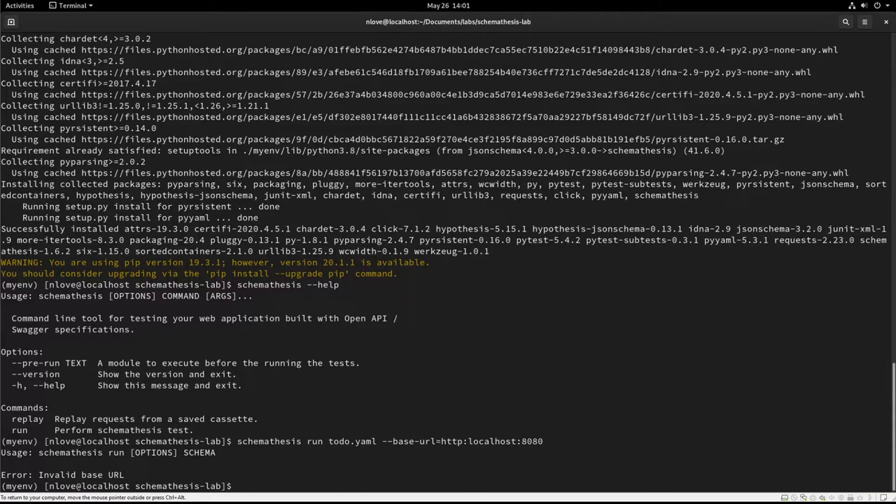
pyautogui.write('schemathesis run todo.yaml --base-url=http:localhost:8080')
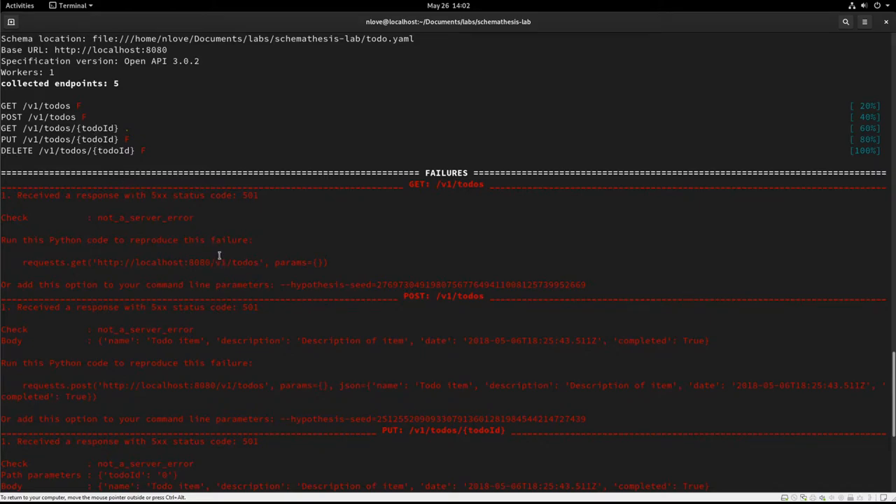
pyautogui.moveTo(245, 235)
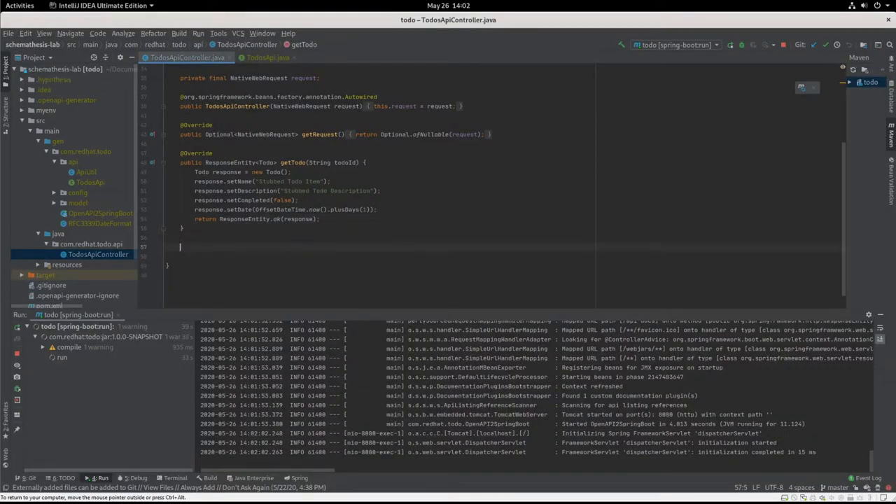
# - Override createTodo to return new ResponseEntity<>(HttpStatus.valueOf(200))
pyautogui.write('@Ov')
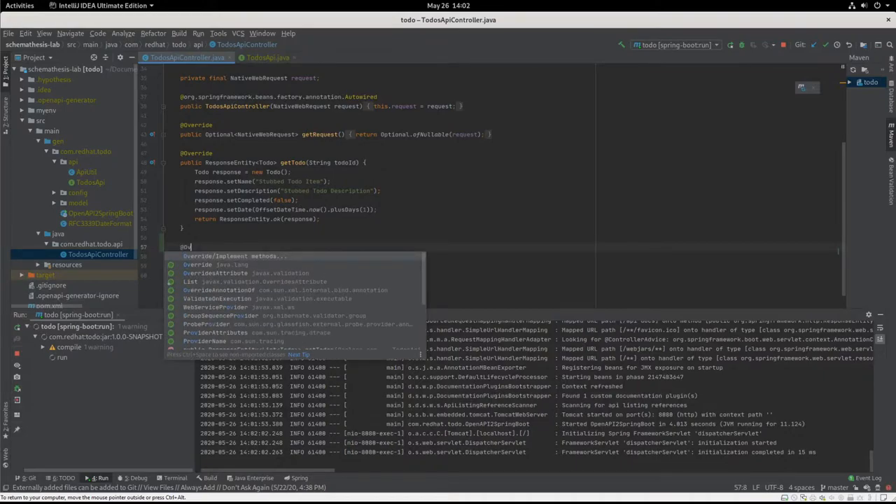
pyautogui.click(208, 263)
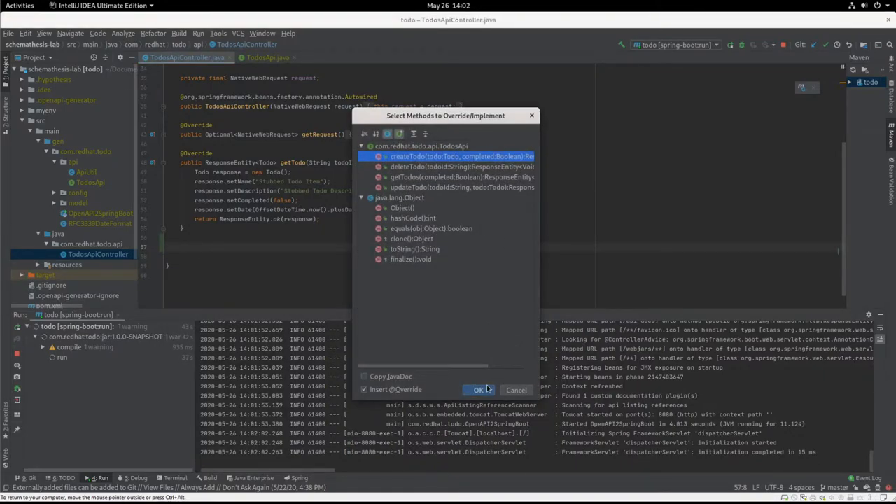
pyautogui.click(479, 390)
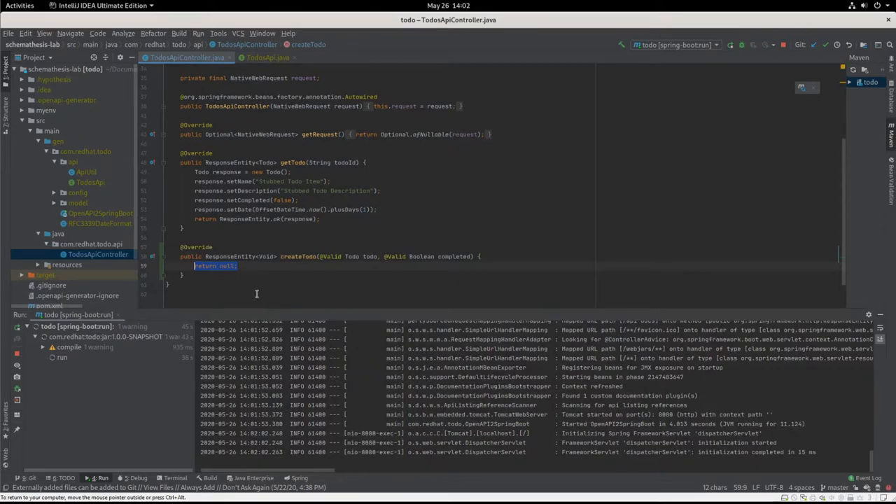
pyautogui.write('ret')
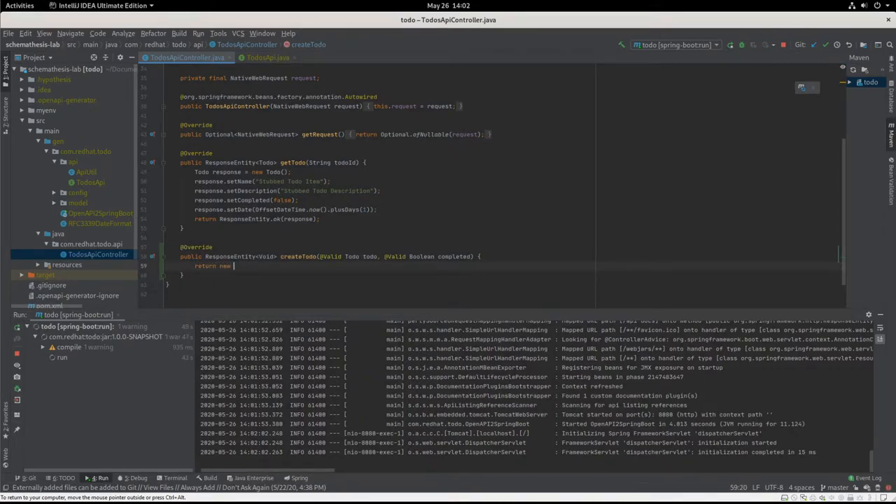
pyautogui.write('RE')
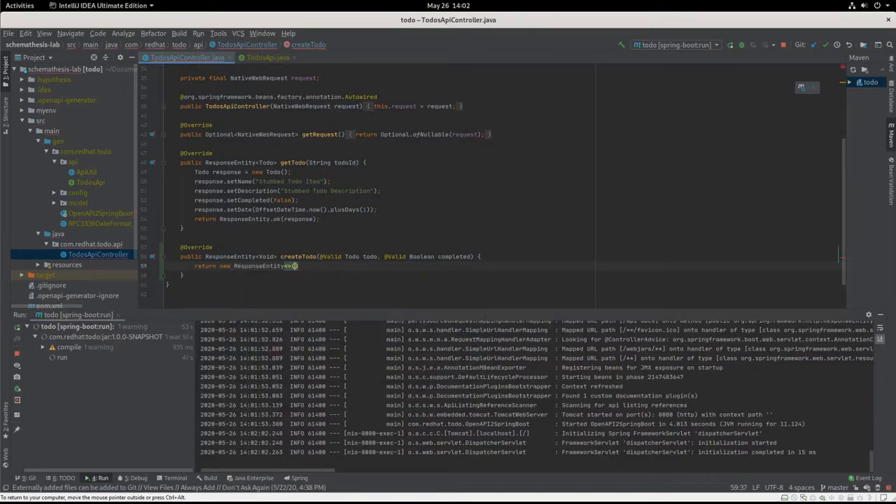
pyautogui.write('HttpStatus.va')
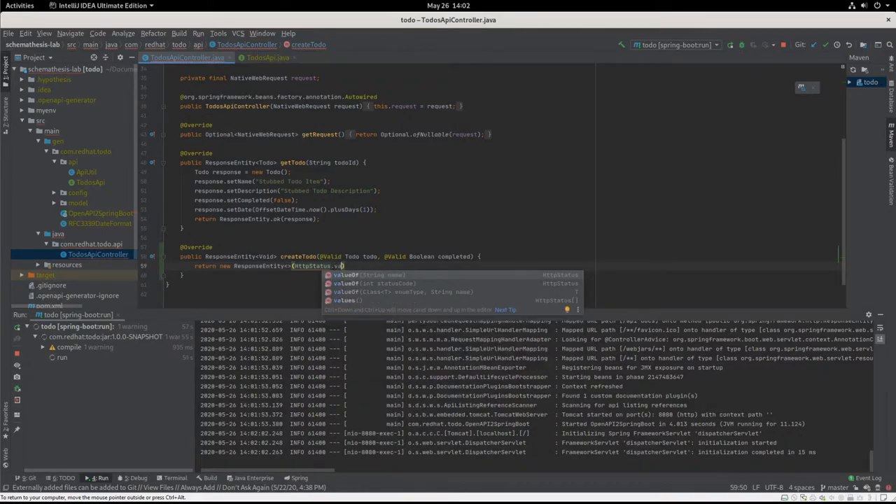
pyautogui.write('200')
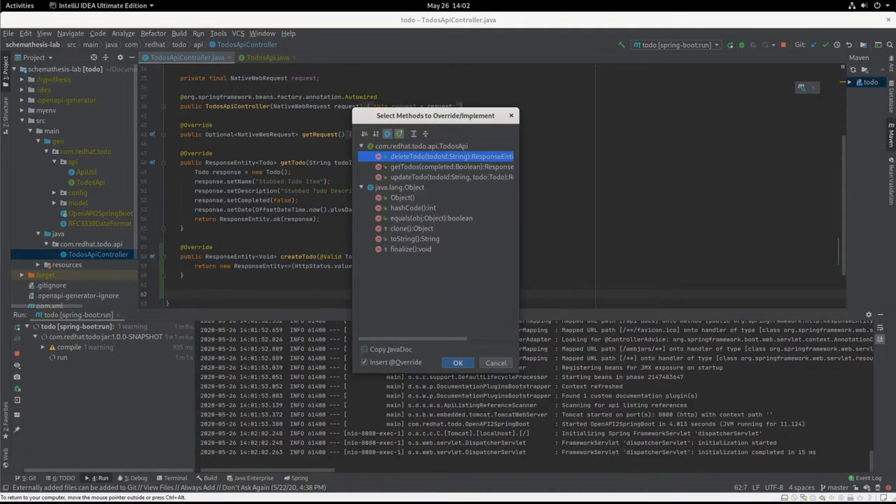
# - Add deleteTodo, getTodos and updateTodo overrides, each returning new ResponseEntity<>(HttpStatus.valueOf(200))
pyautogui.click(457, 362)
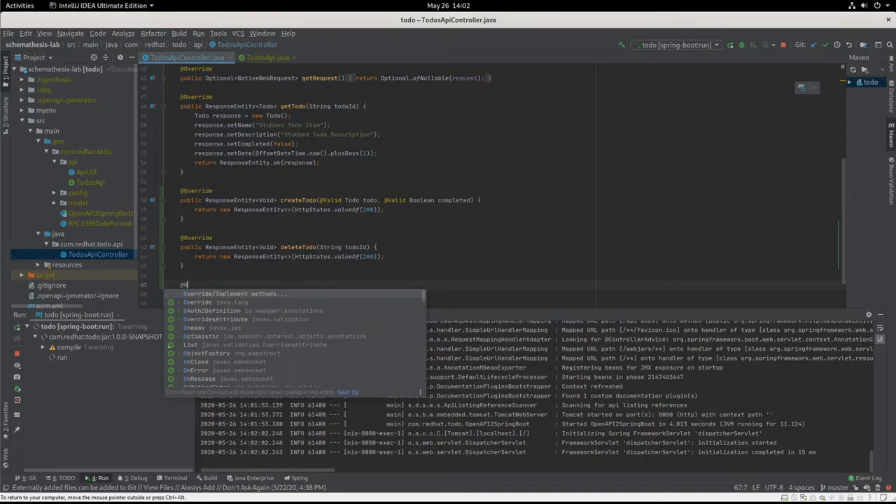
pyautogui.click(234, 293)
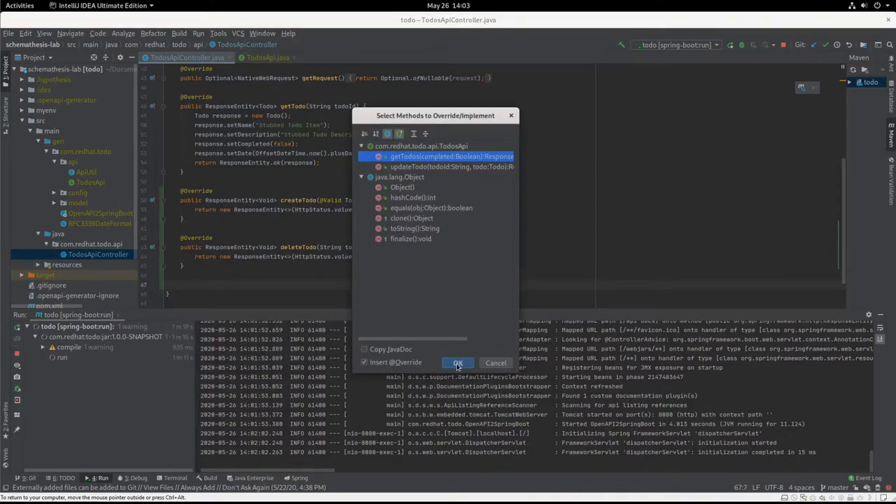
pyautogui.click(457, 362)
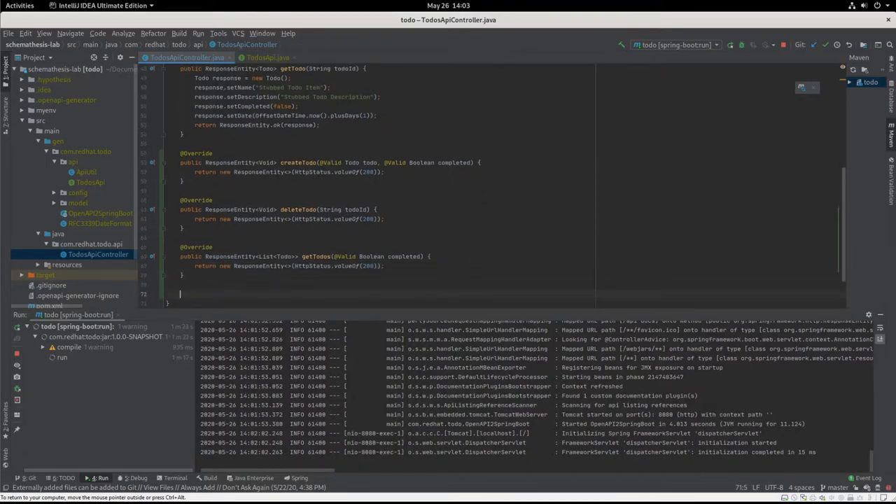
pyautogui.write('@ov')
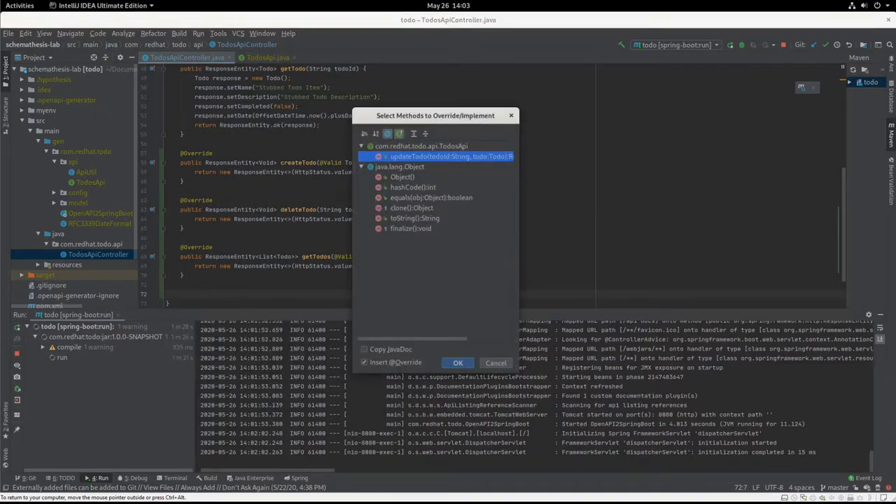
pyautogui.click(457, 363)
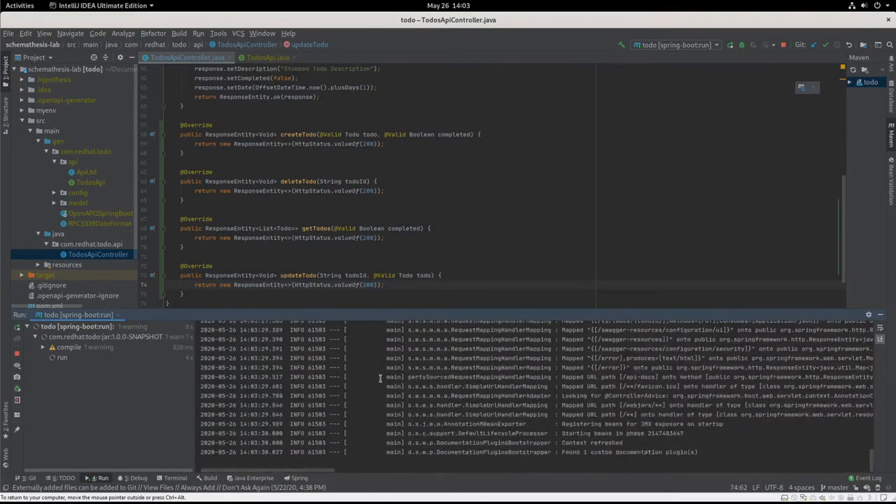
# - Bring the terminal forward and review the Schemathesis summary showing 502 of 502 checks passing
pyautogui.press('alt+Tab')
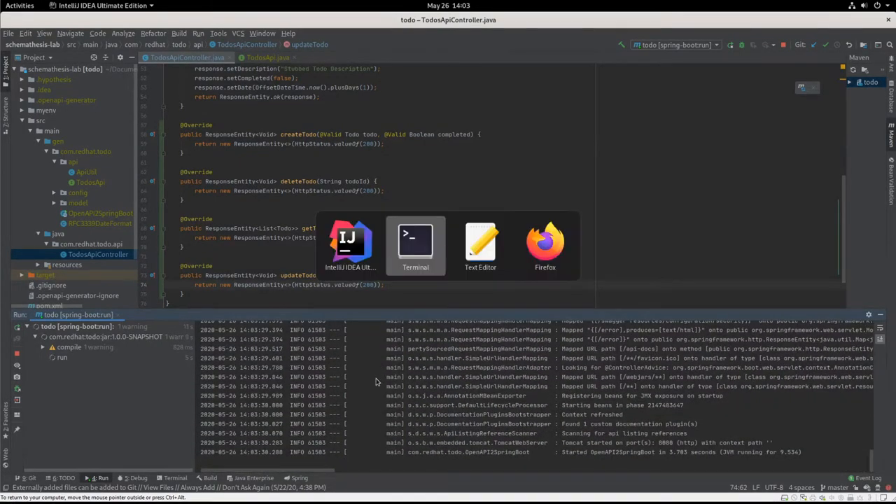
pyautogui.click(416, 245)
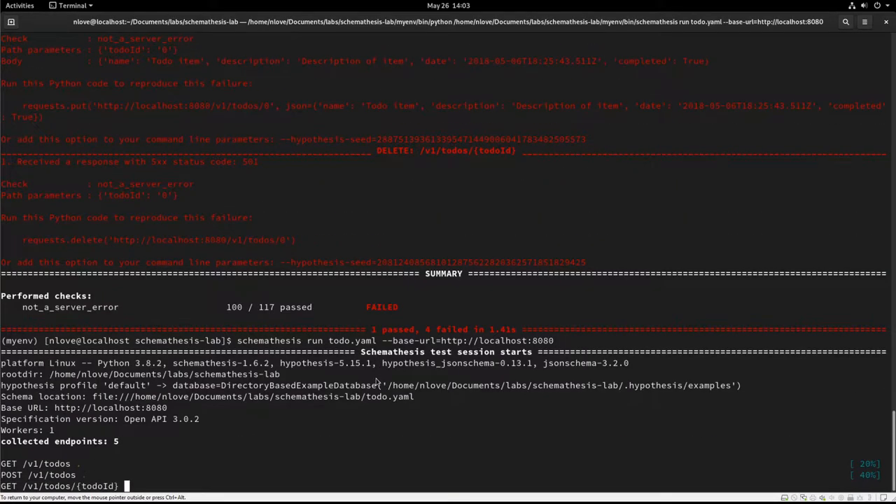
pyautogui.scroll(-3)
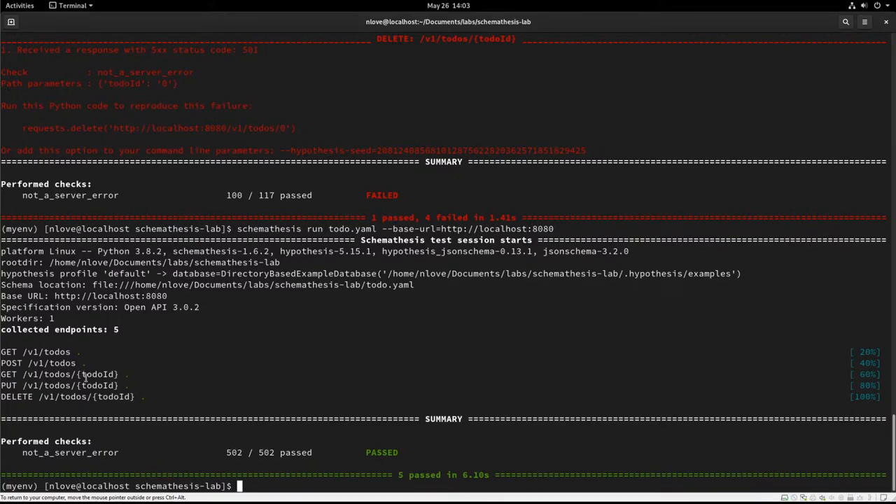
pyautogui.moveTo(373, 463)
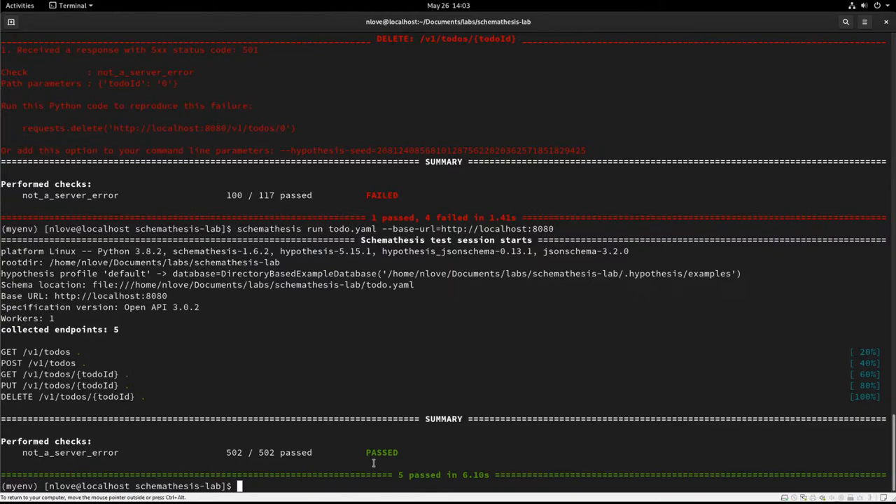
pyautogui.moveTo(390, 443)
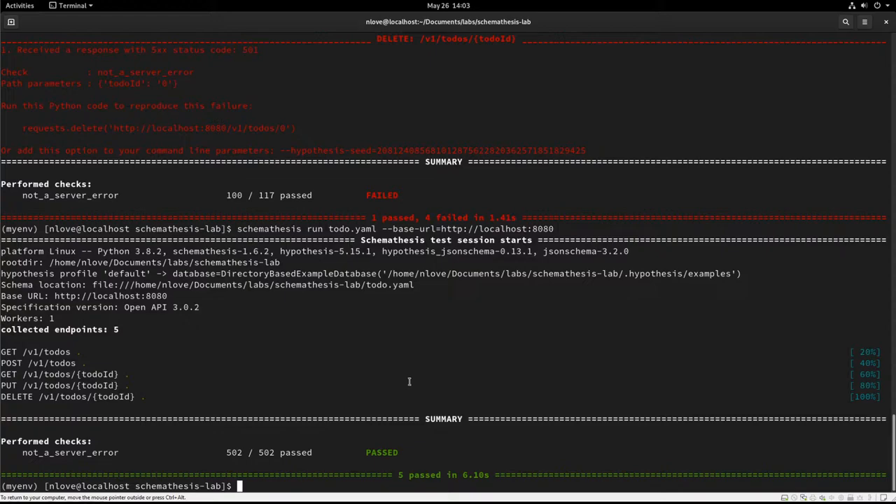
pyautogui.moveTo(379, 368)
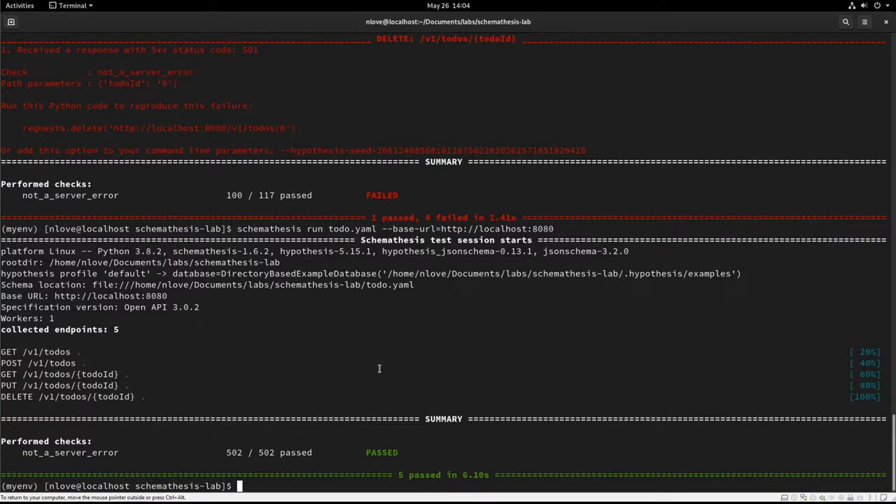
# - Run 'schemathesis run --help' to list the available run options
pyautogui.write('shc')
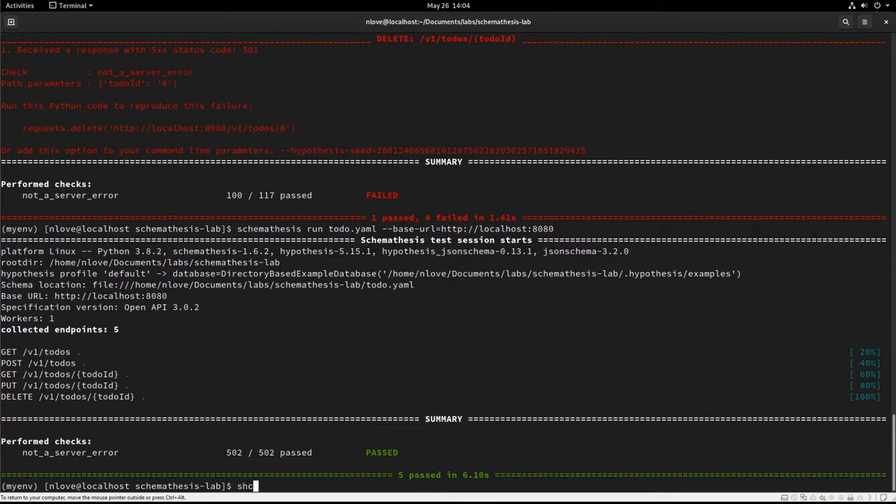
pyautogui.write('em')
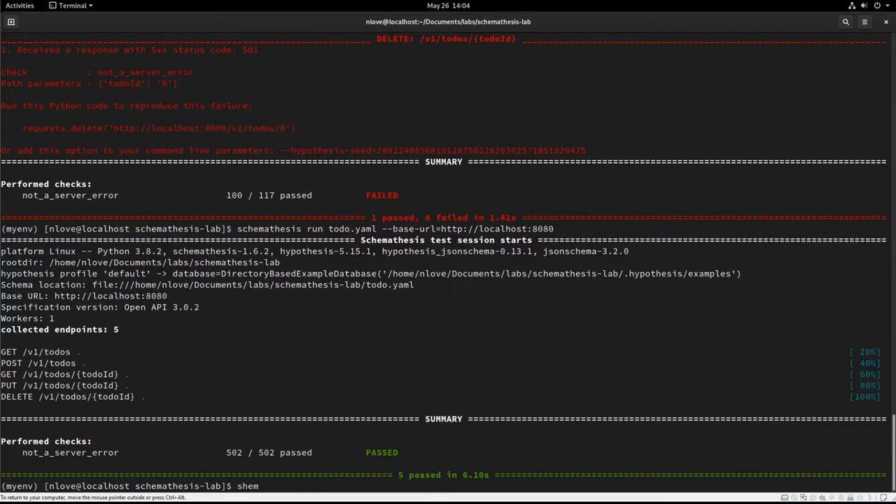
pyautogui.write('athesis')
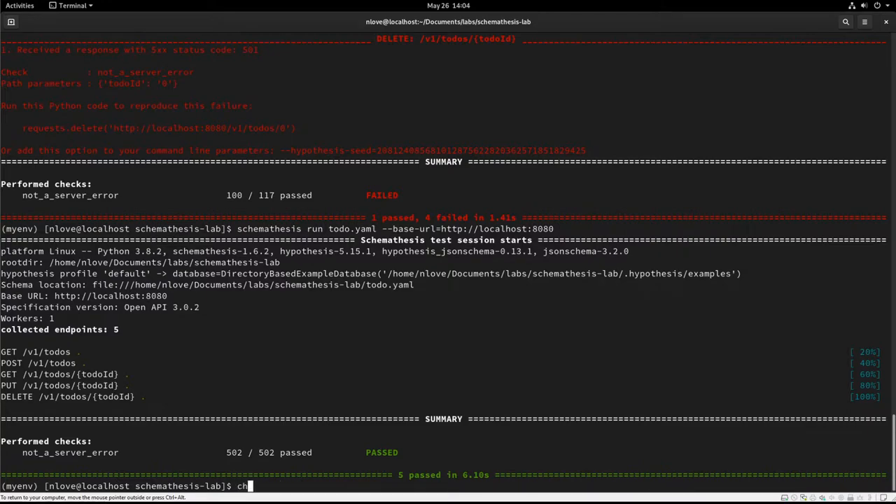
pyautogui.press('BackSpace')
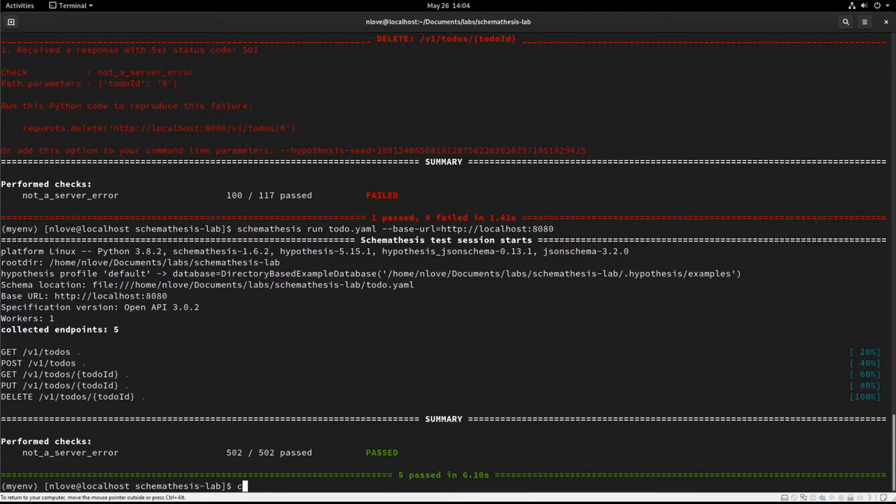
pyautogui.write('chemathesis run')
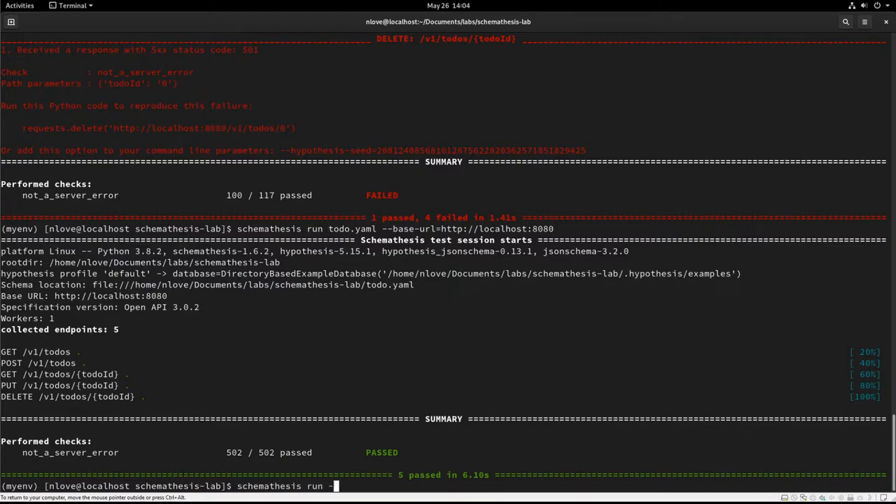
pyautogui.write('--help')
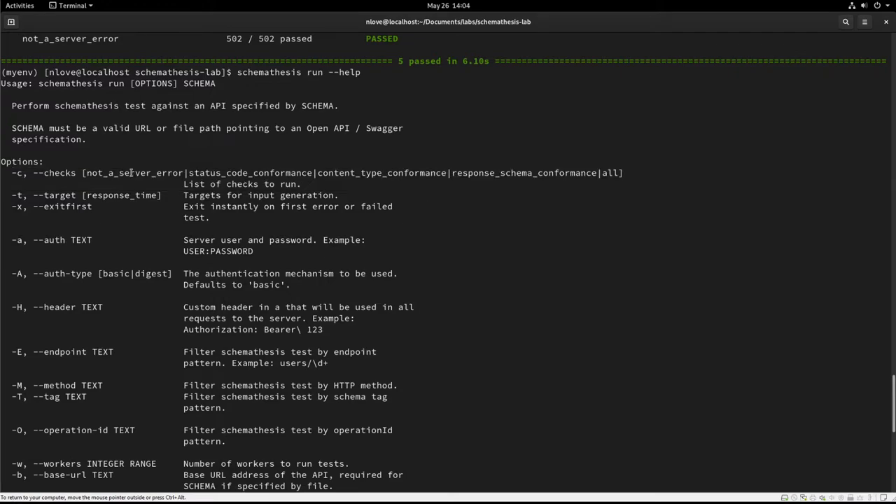
# - Pick out the not_a_server_error and status_code_conformance check names in the help output
pyautogui.doubleClick(133, 173)
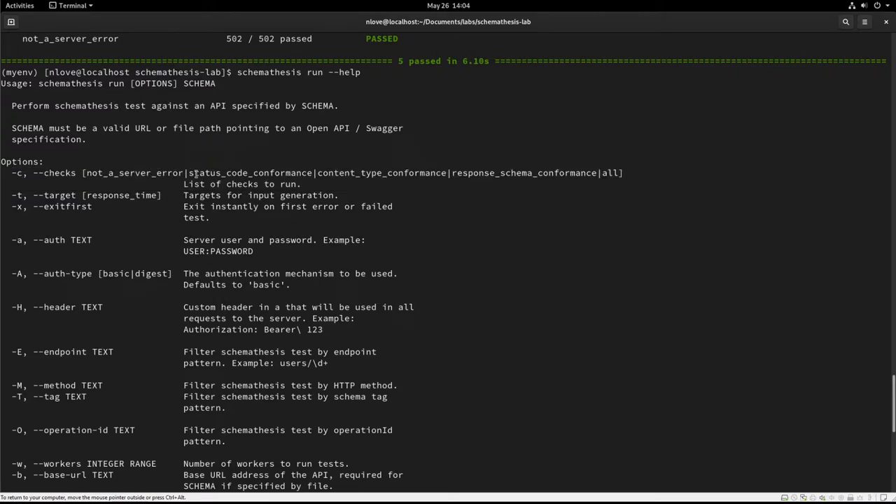
pyautogui.doubleClick(250, 173)
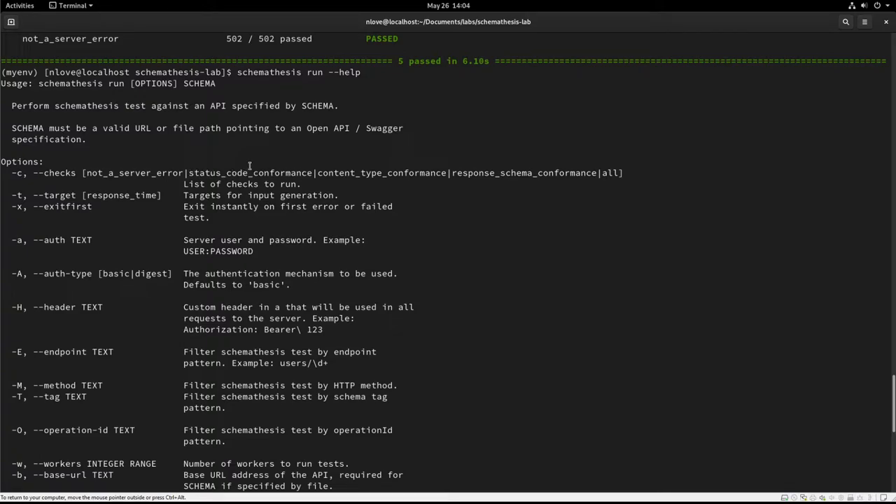
pyautogui.moveTo(286, 177)
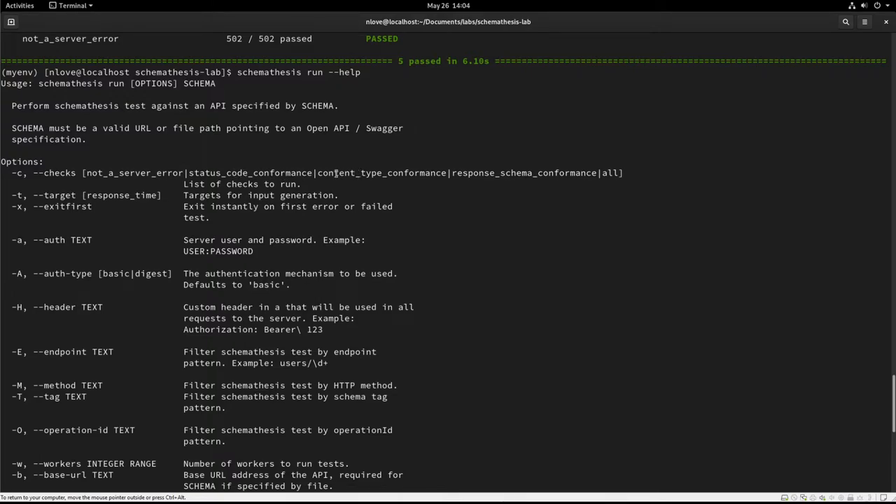
pyautogui.moveTo(461, 184)
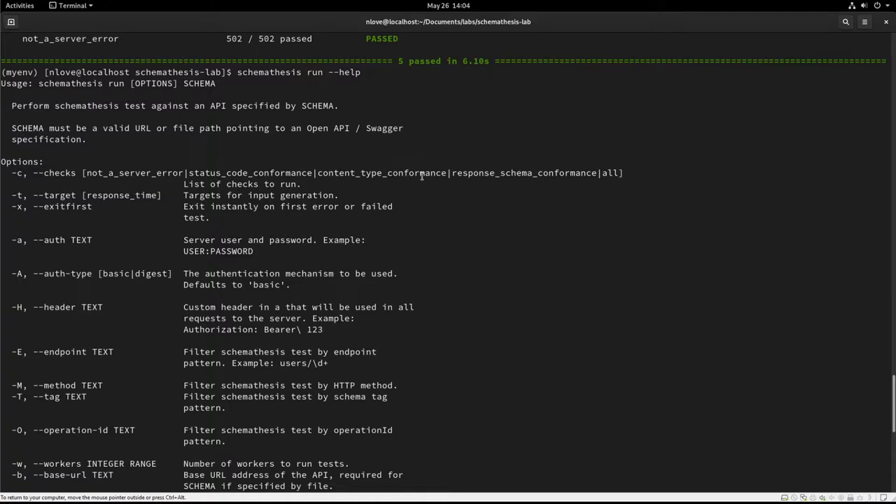
pyautogui.moveTo(570, 170)
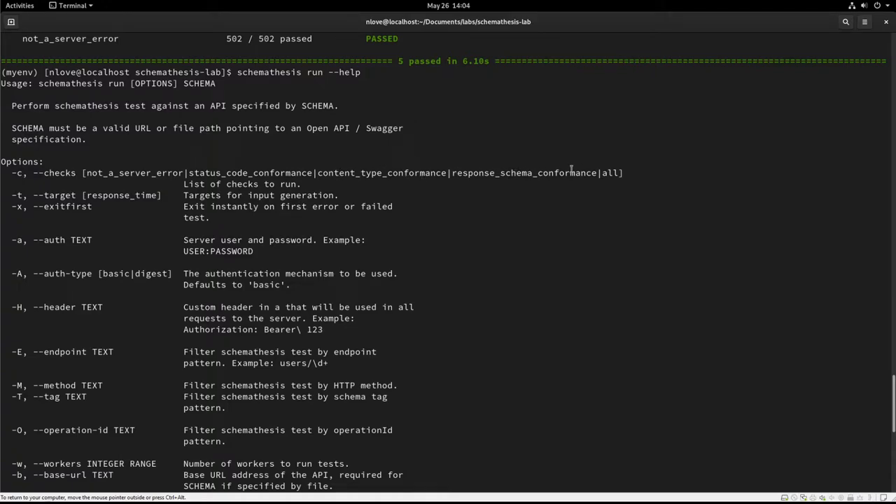
pyautogui.moveTo(514, 172)
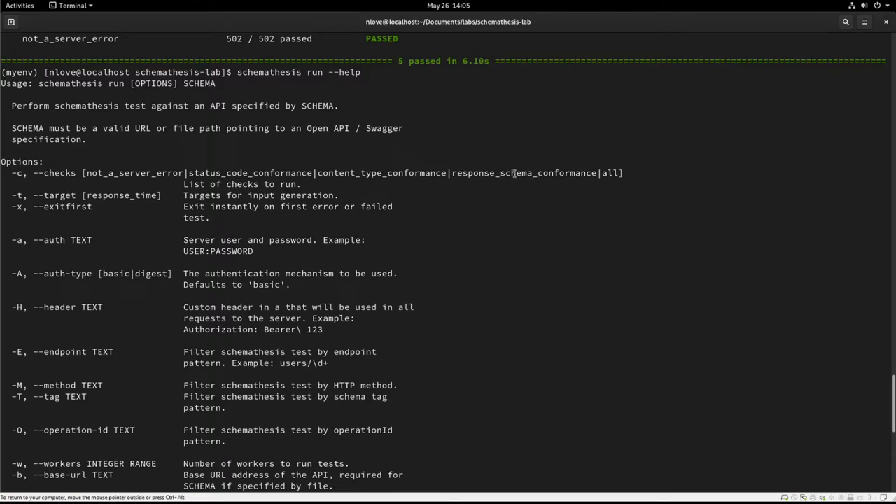
pyautogui.moveTo(588, 176)
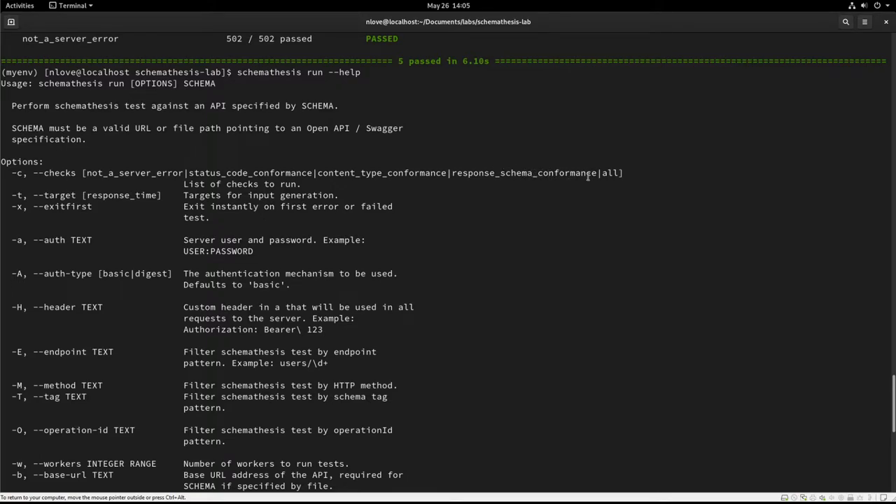
pyautogui.moveTo(622, 200)
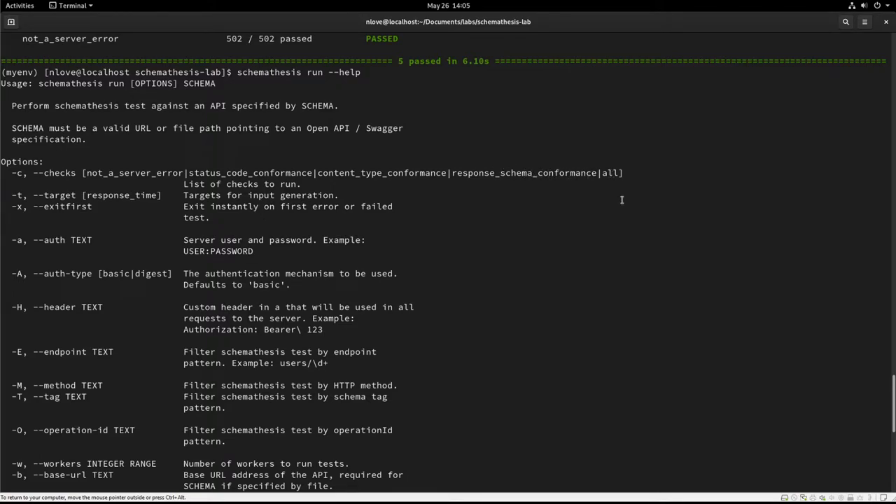
pyautogui.scroll(-3)
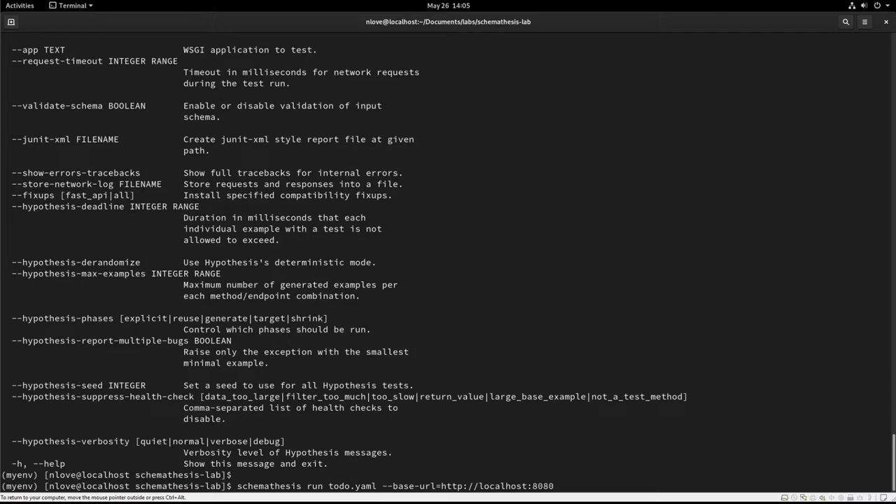
# - Run Schemathesis with --checks all and inspect the undocumented 200 status failures
pyautogui.write('--checks al')
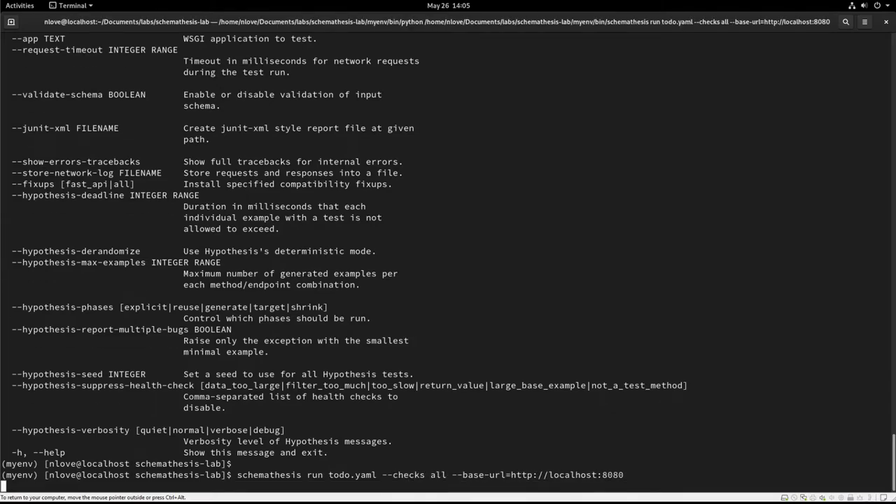
pyautogui.press('Return')
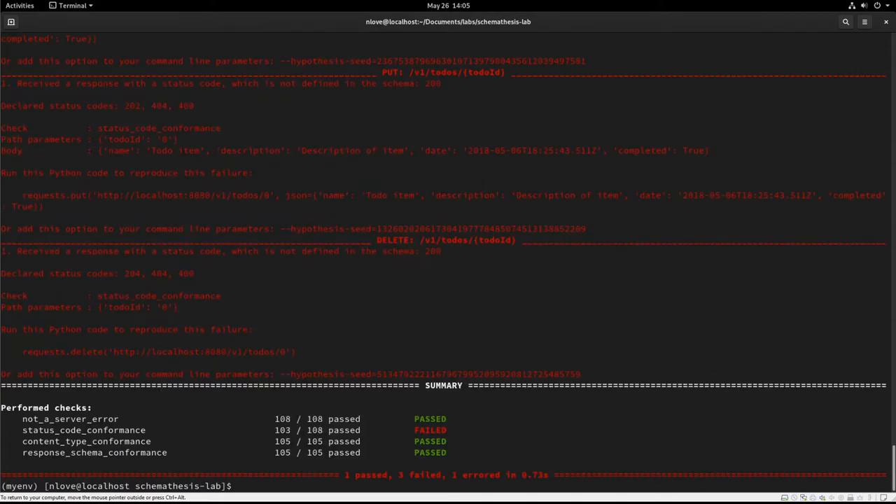
pyautogui.moveTo(157, 350)
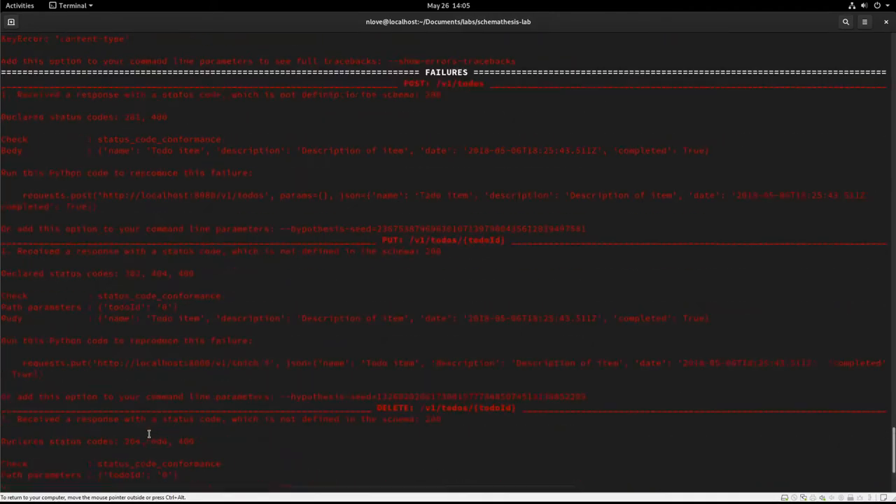
pyautogui.scroll(-3)
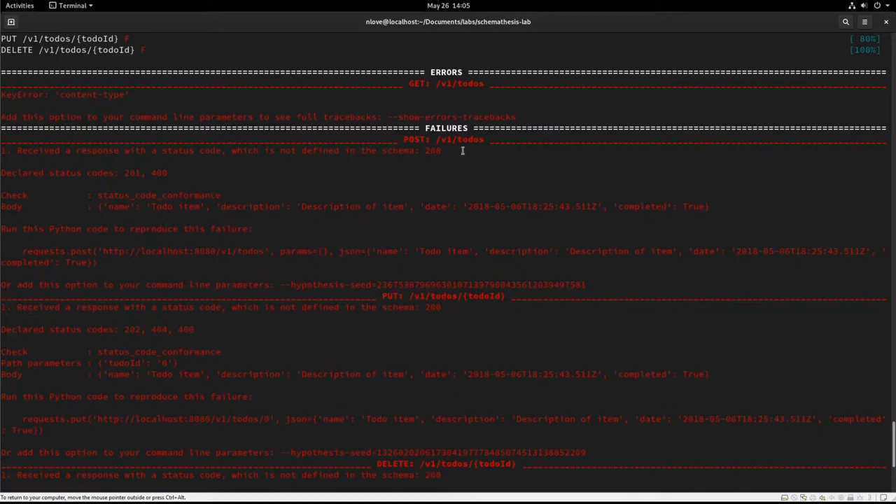
pyautogui.doubleClick(418, 139)
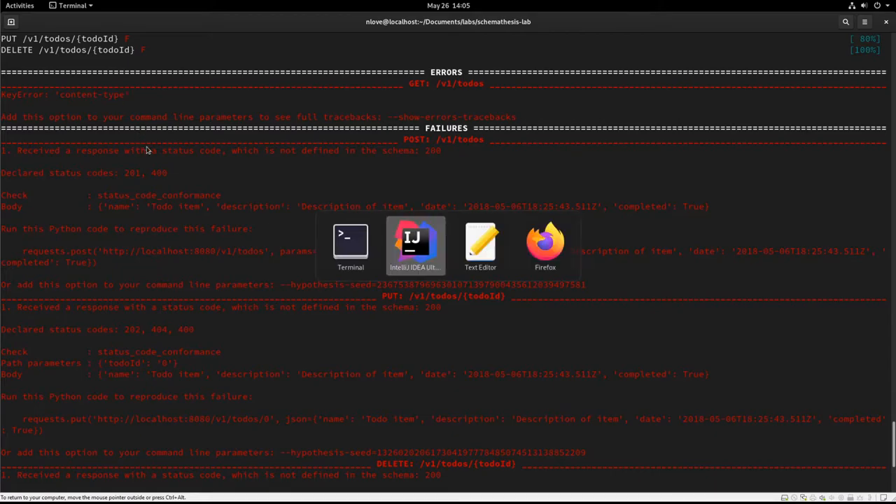
# - Make getTodos return ResponseEntity.status(200).body(new ArrayList<Todo>())
pyautogui.click(415, 245)
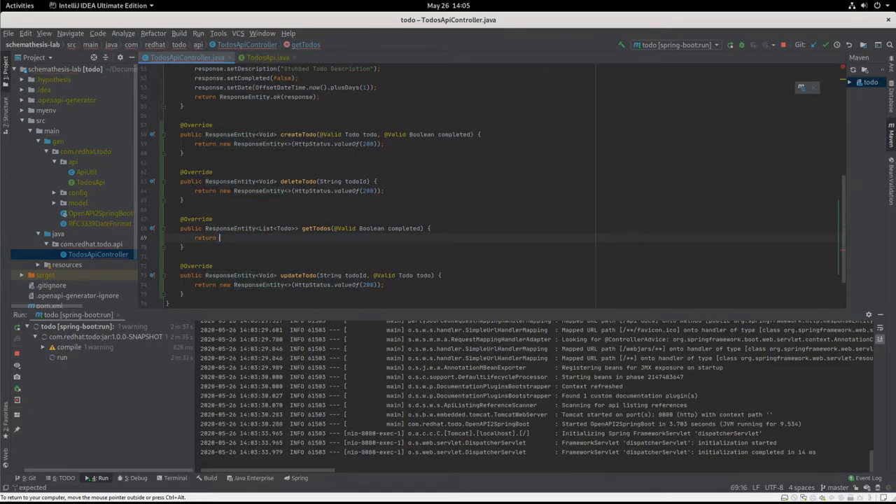
pyautogui.write('ResponseEntity.status(200).body(')
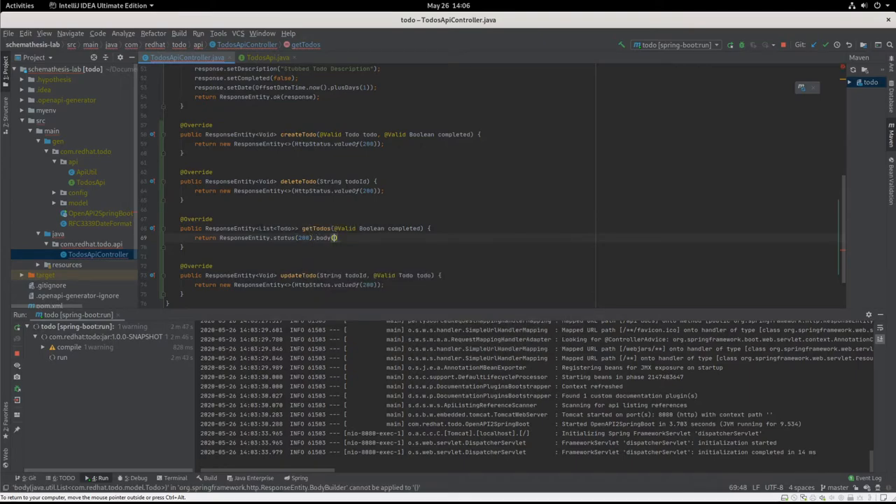
pyautogui.write('b')
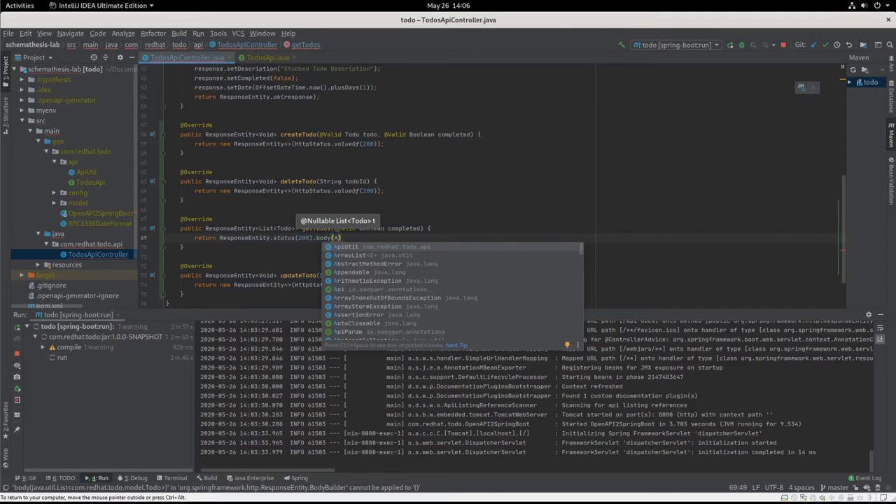
pyautogui.write('rrayList')
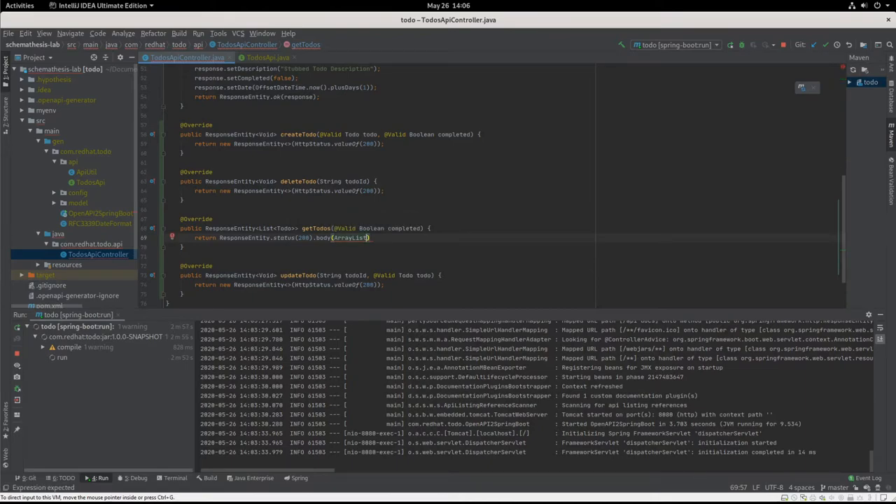
pyautogui.write('<Todo>')
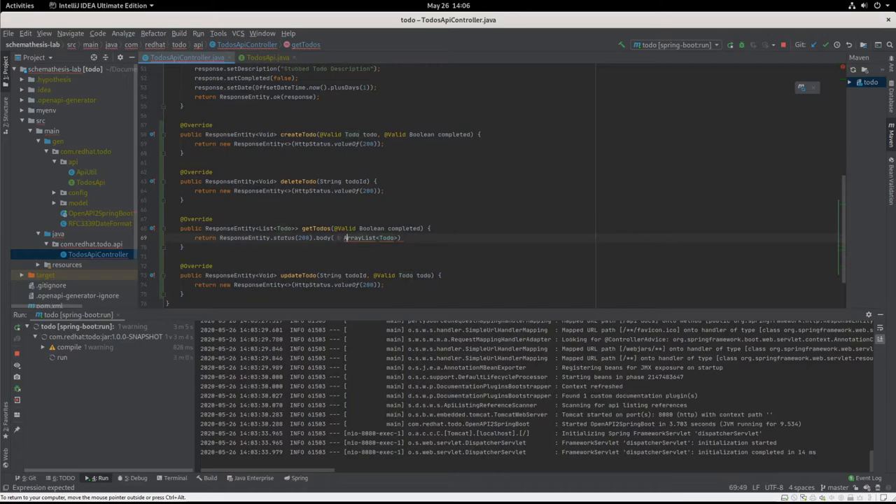
pyautogui.write('new')
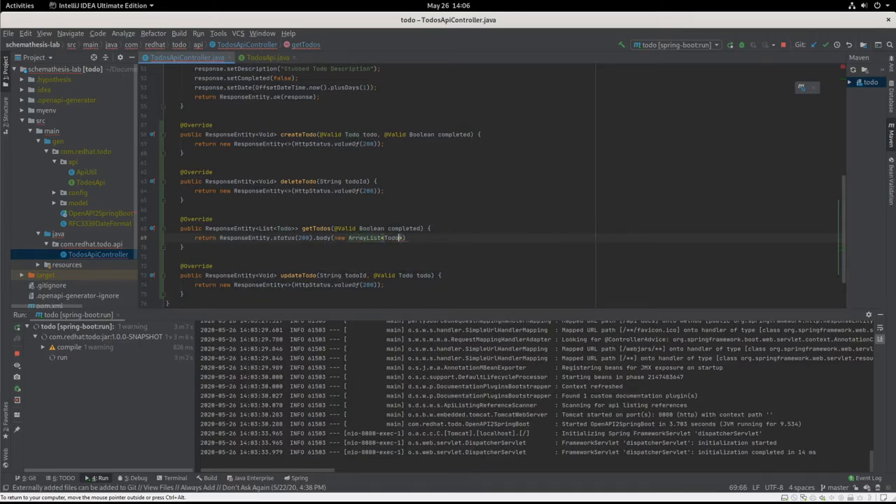
pyautogui.write('))')
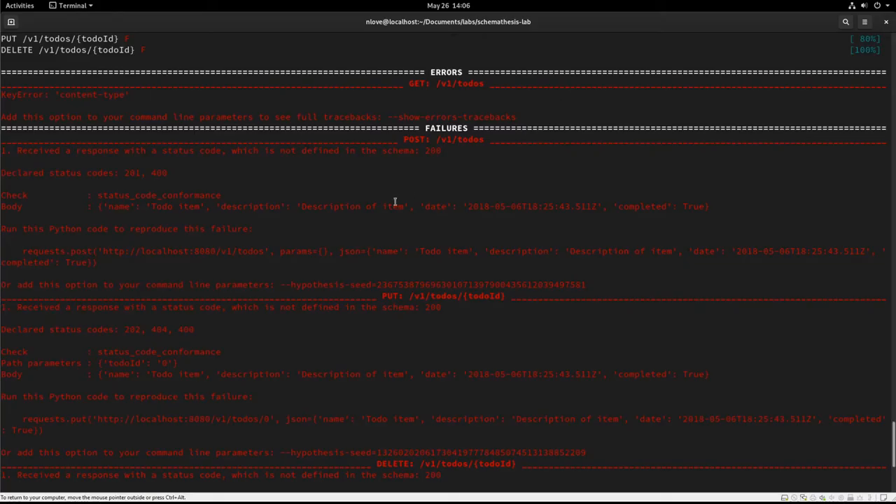
pyautogui.press('Return')
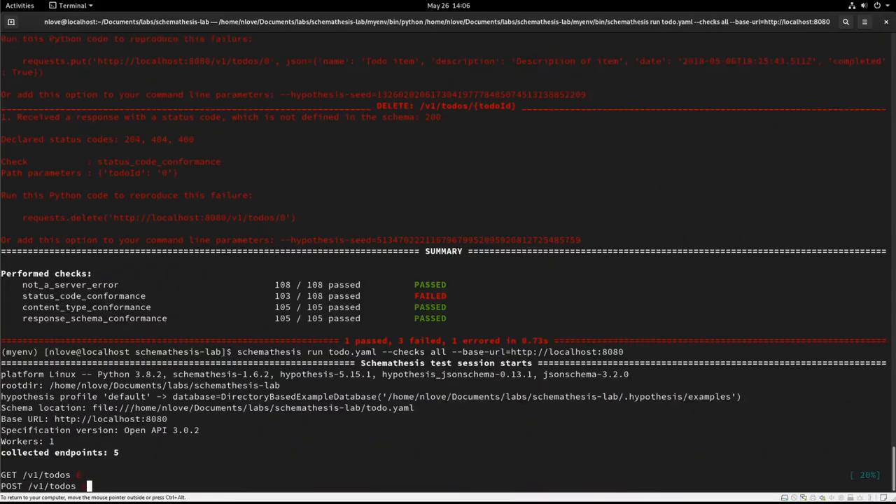
pyautogui.press('Return')
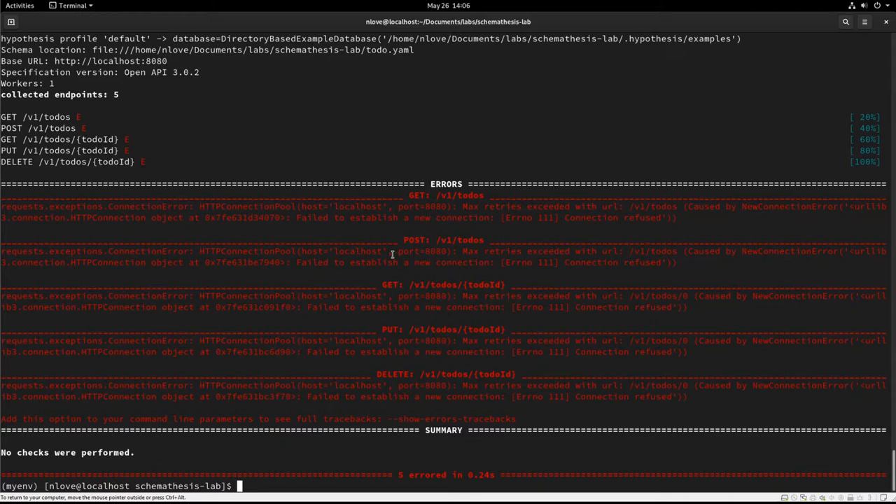
pyautogui.write('schemathesis run todo.yaml --checks all --base-url=http://localhost:8080')
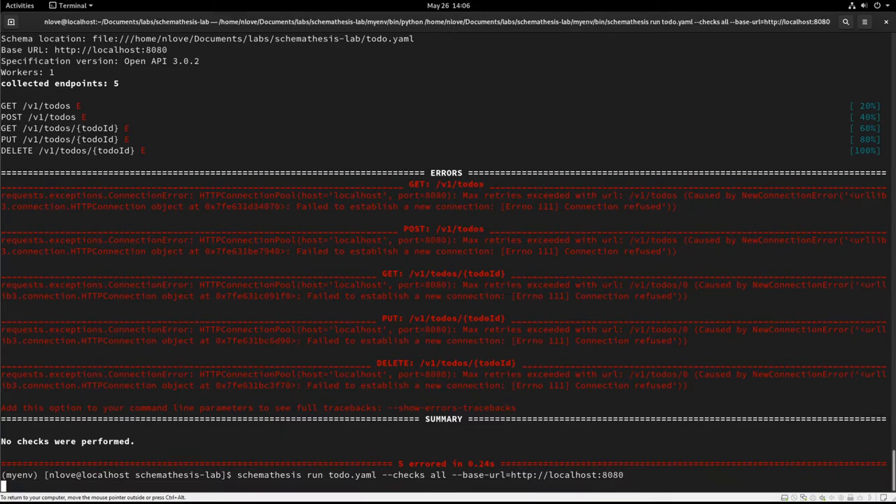
pyautogui.press('Return')
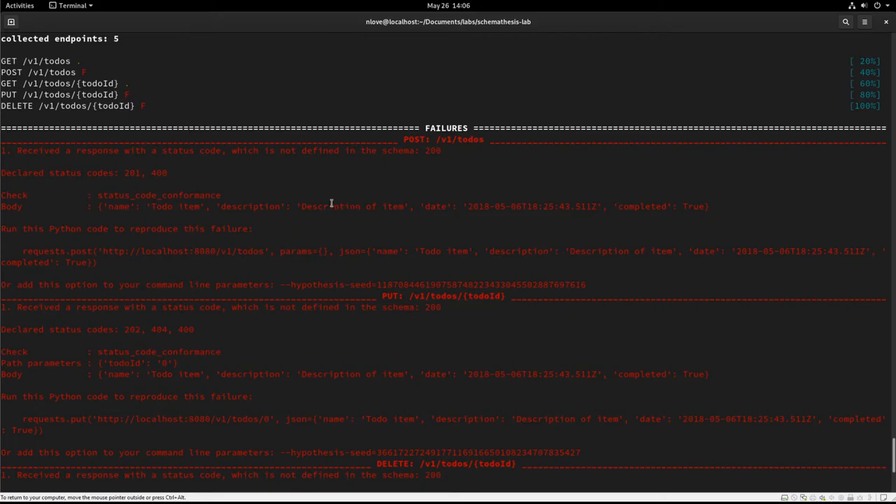
pyautogui.moveTo(313, 174)
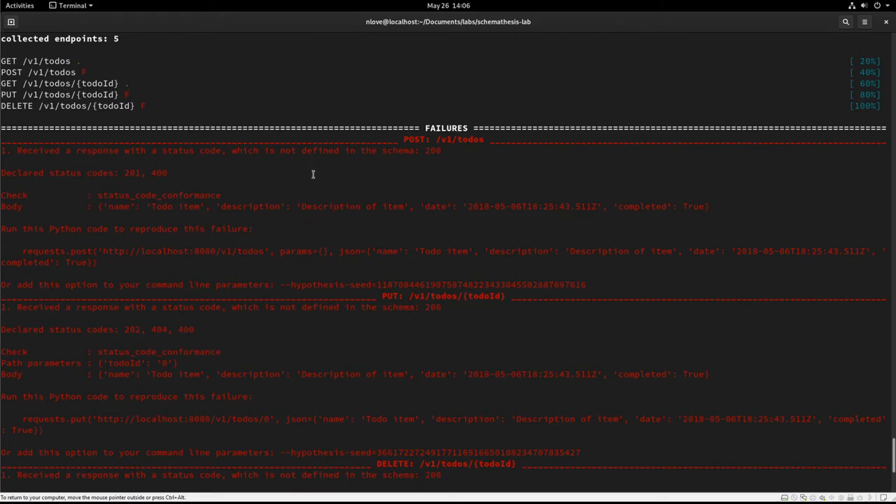
pyautogui.moveTo(268, 183)
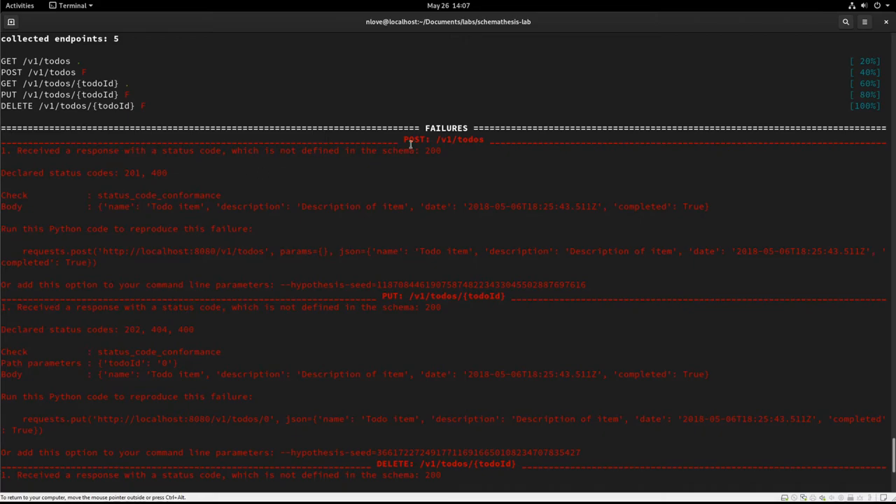
pyautogui.moveTo(264, 160)
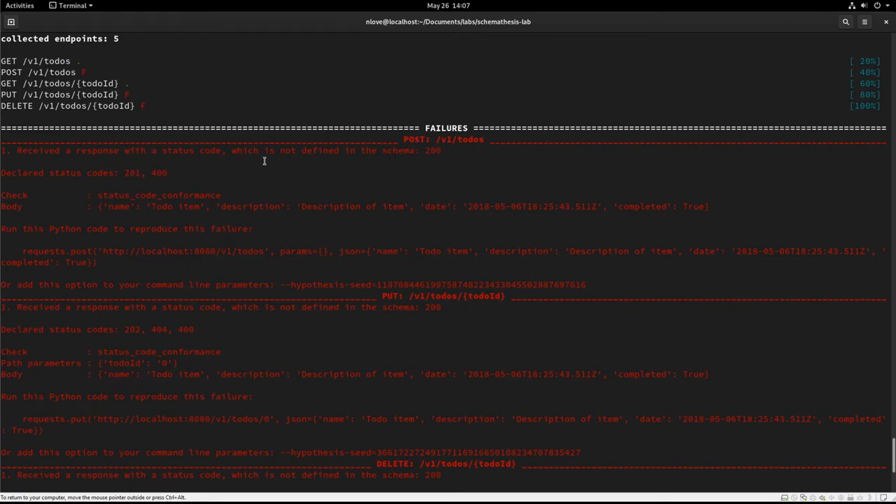
pyautogui.moveTo(385, 159)
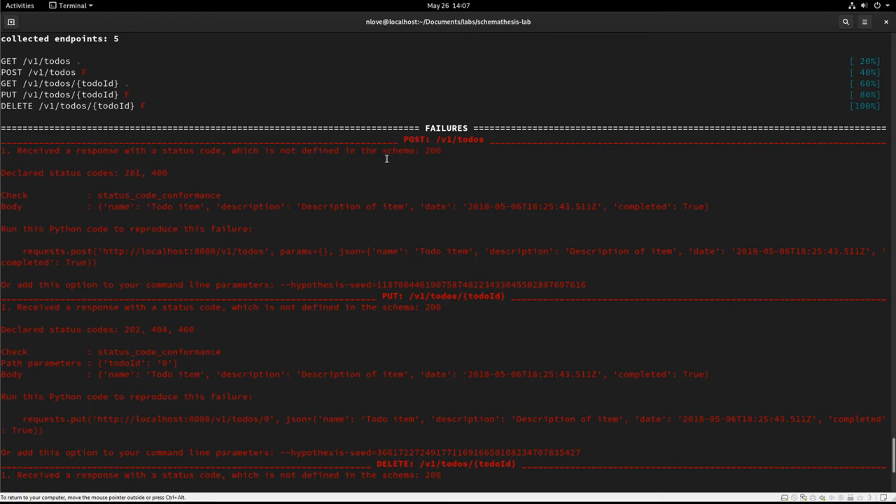
pyautogui.moveTo(197, 175)
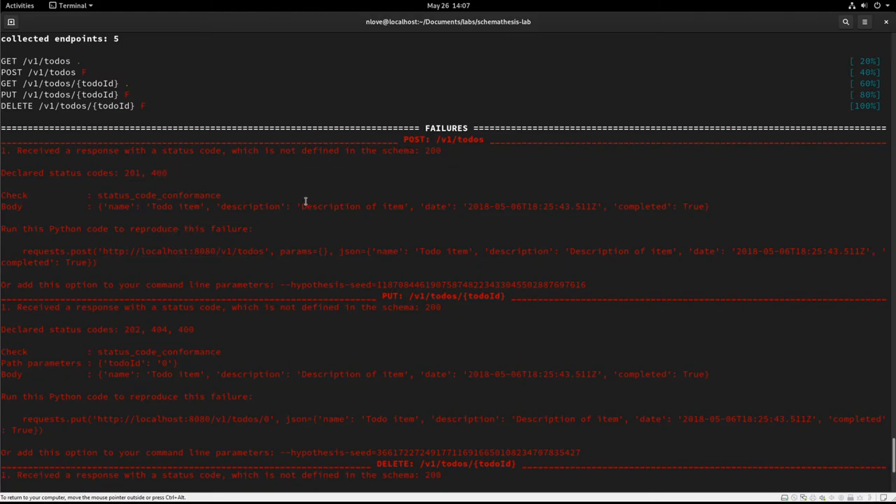
pyautogui.moveTo(473, 161)
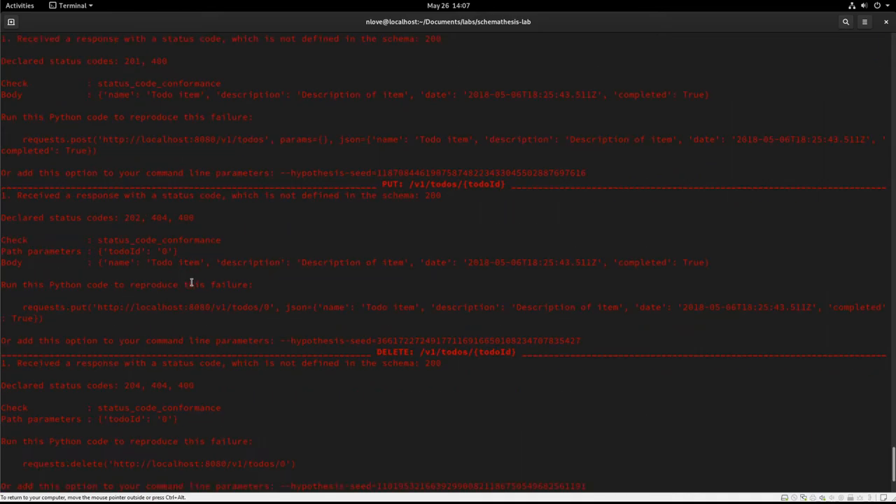
pyautogui.moveTo(224, 386)
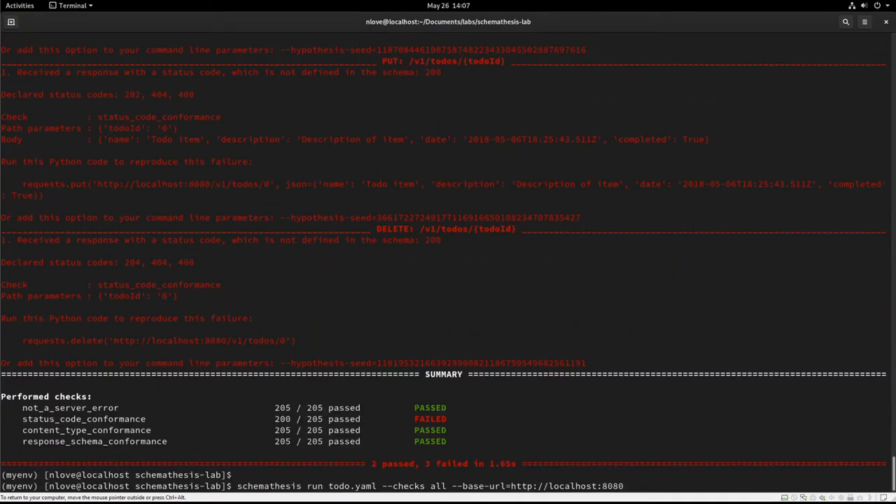
# - Rerun the all-checks Schemathesis command and scroll to the 502/502 passing summary
pyautogui.press('Return')
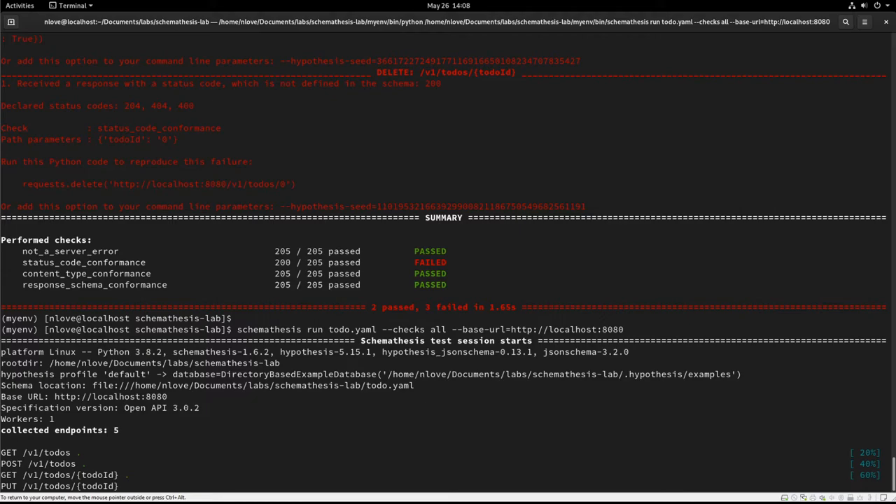
pyautogui.scroll(-3)
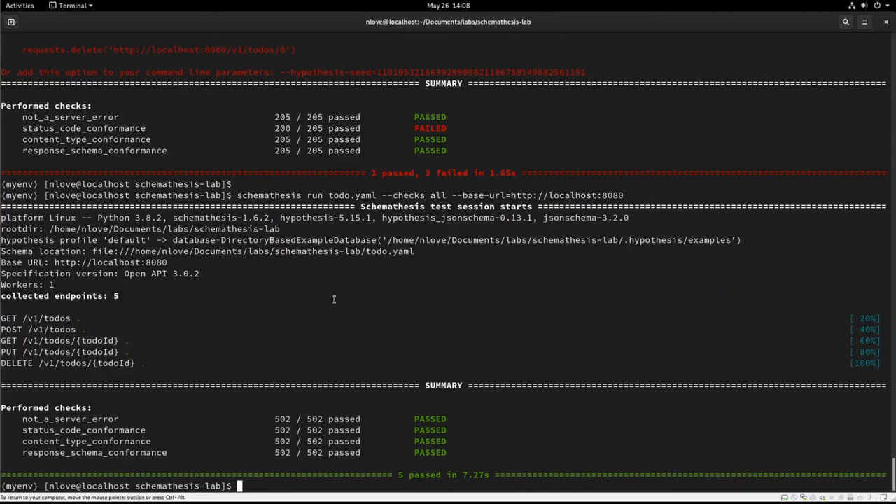
pyautogui.moveTo(289, 423)
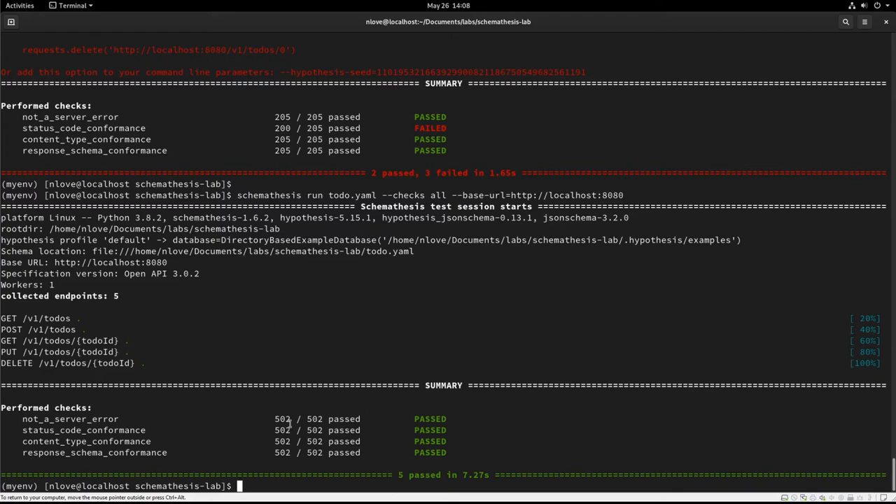
pyautogui.moveTo(346, 407)
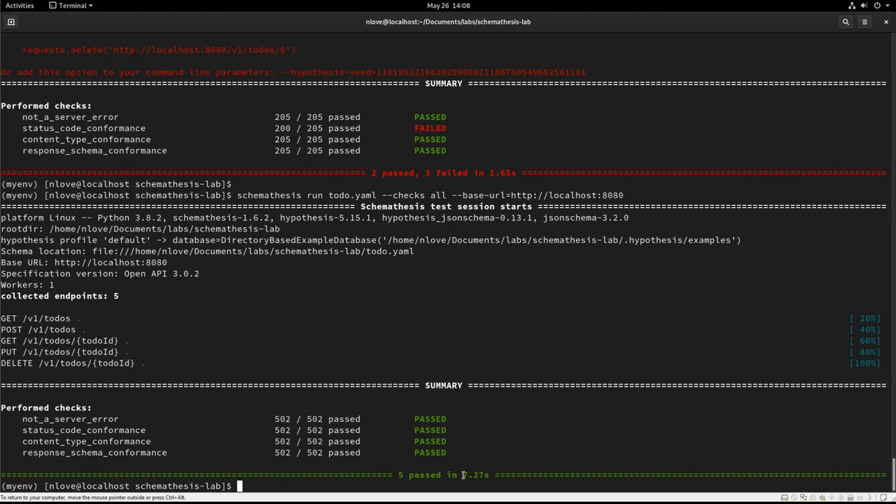
pyautogui.moveTo(513, 420)
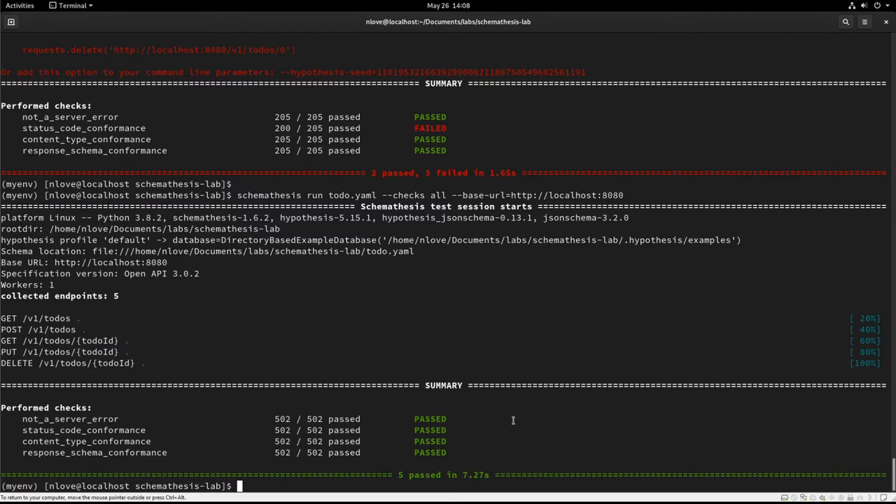
pyautogui.moveTo(518, 405)
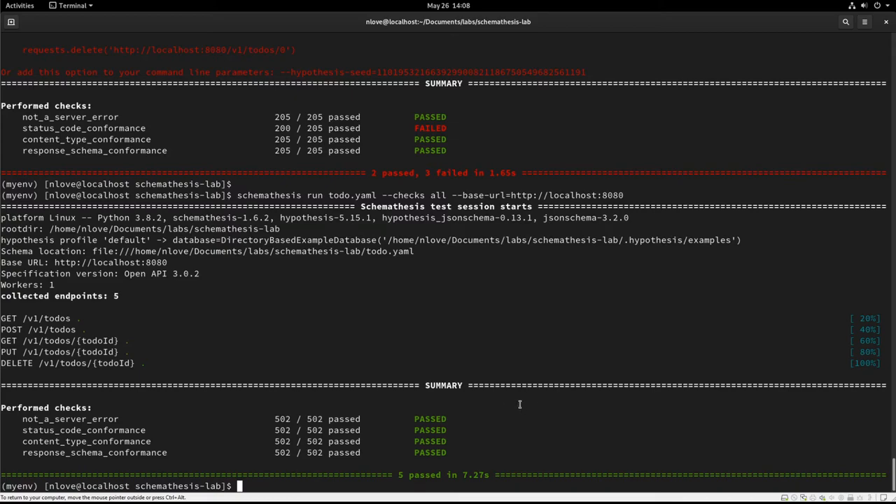
pyautogui.moveTo(463, 402)
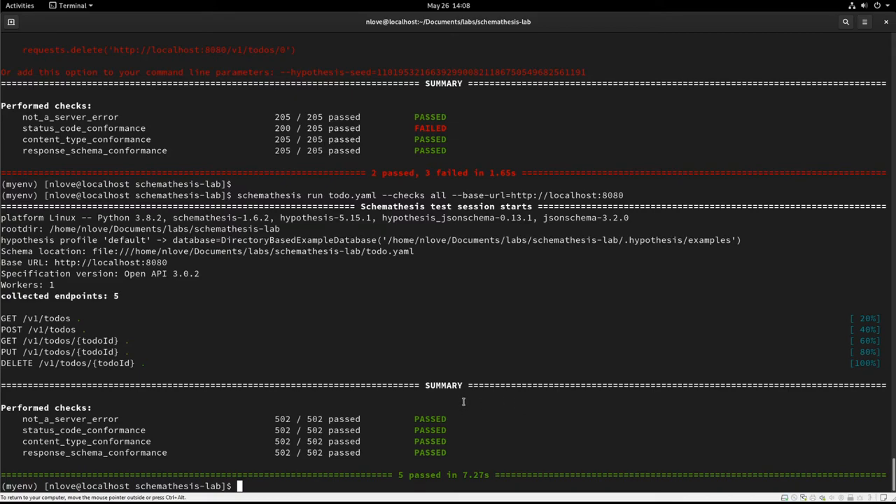
pyautogui.moveTo(487, 386)
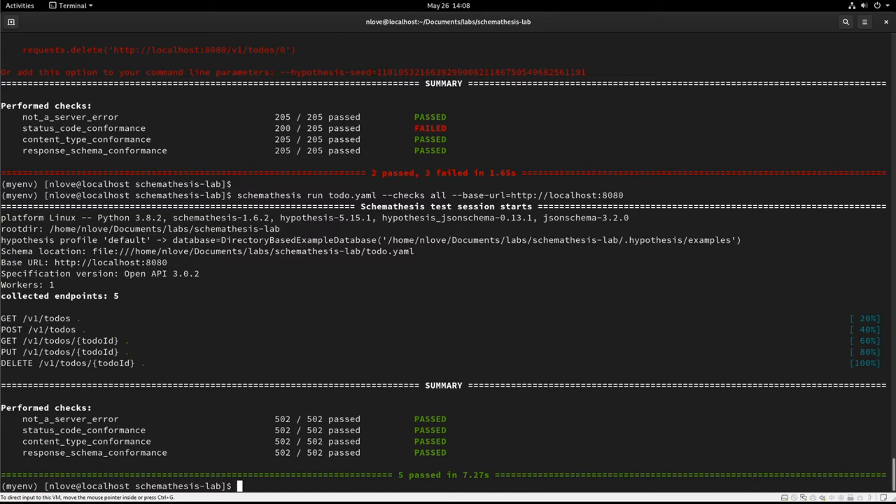
pyautogui.moveTo(256, 458)
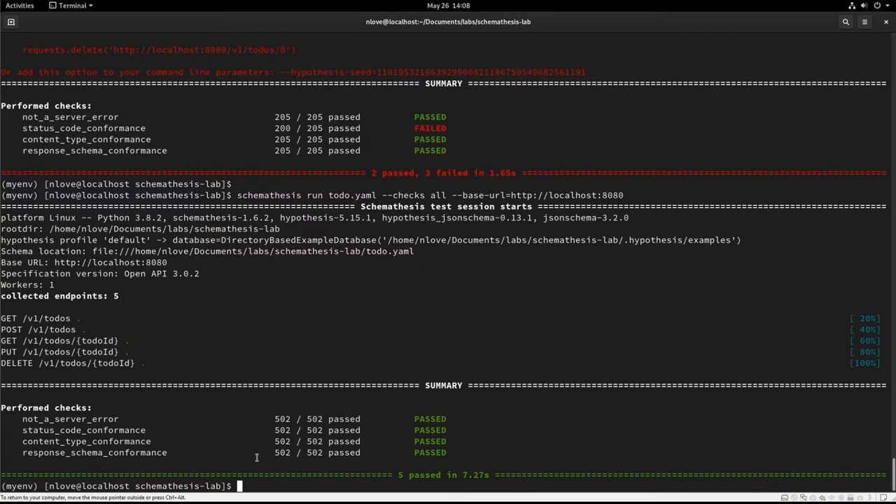
pyautogui.moveTo(298, 479)
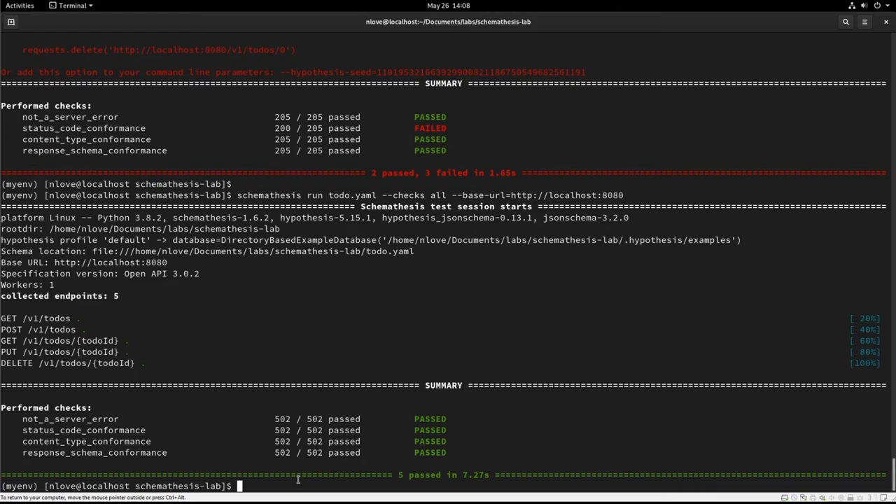
# - Open test.py in vi, then run 'pytest test.py' with all 5 tests passing
pyautogui.write('vi test.py')
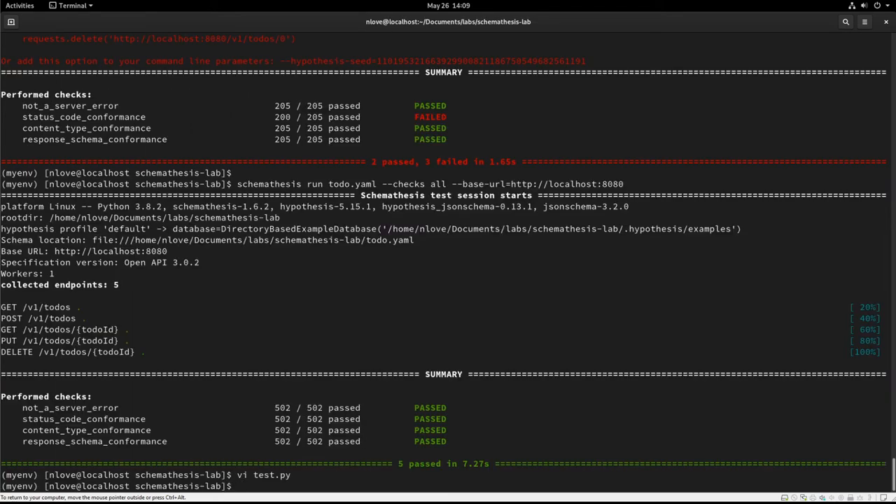
pyautogui.write('pytest test.py')
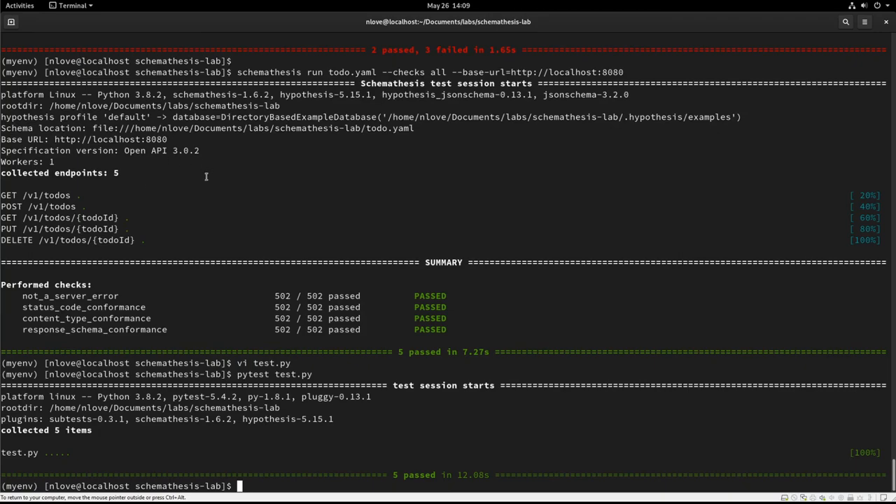
pyautogui.moveTo(373, 402)
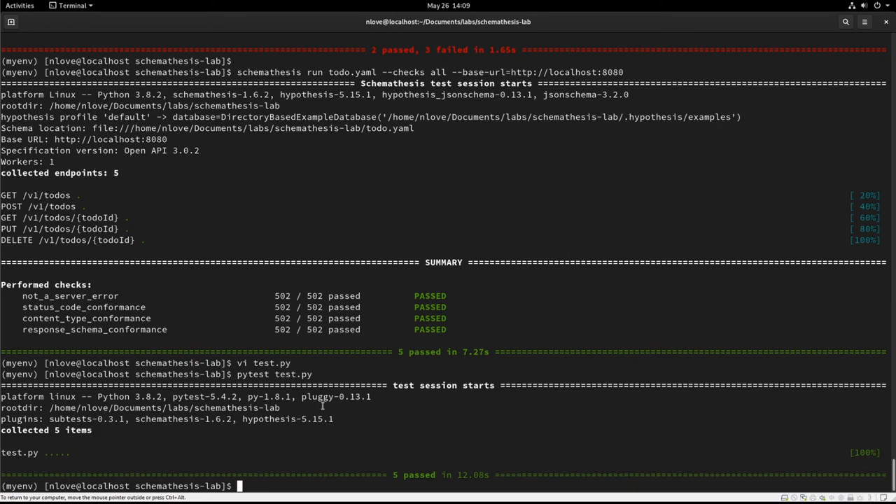
pyautogui.moveTo(313, 406)
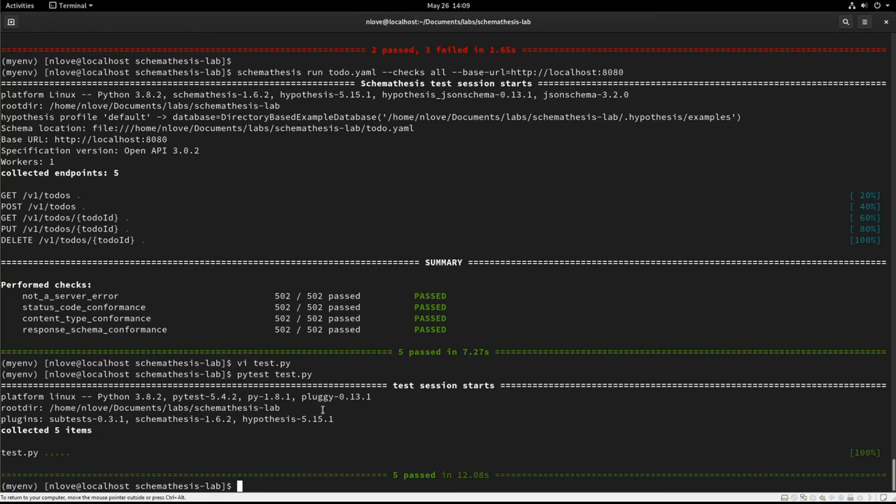
pyautogui.moveTo(356, 326)
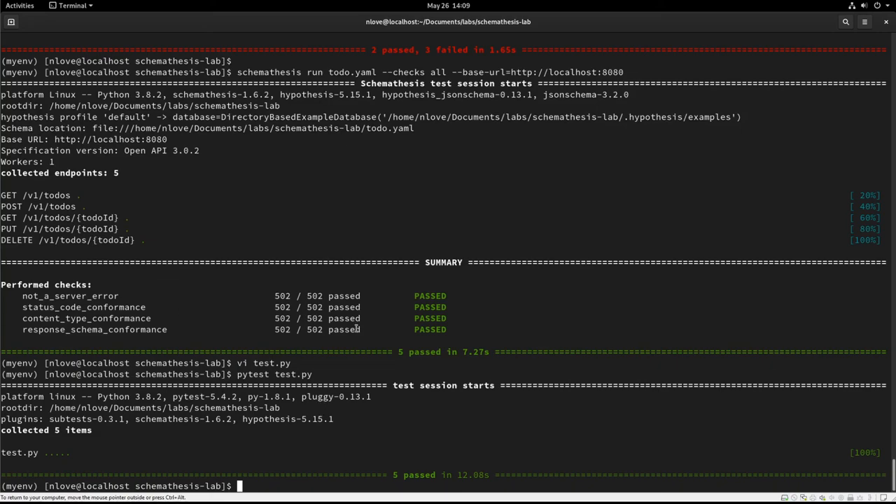
pyautogui.moveTo(439, 379)
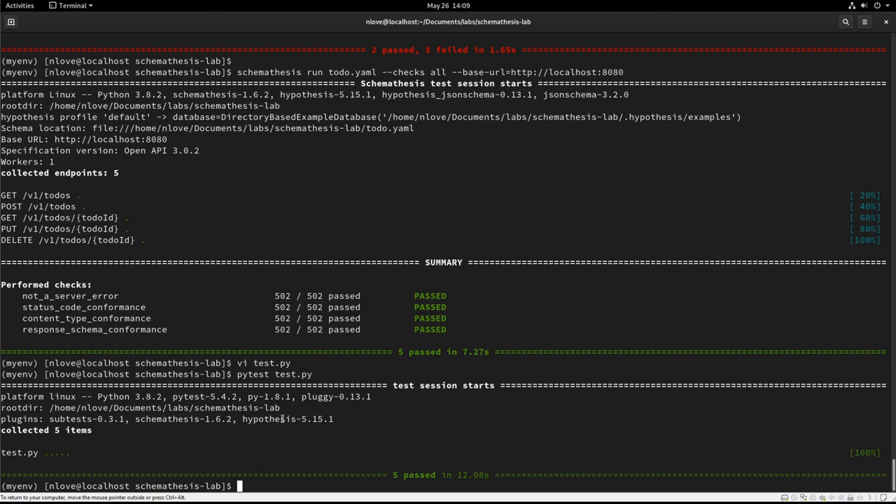
pyautogui.moveTo(376, 401)
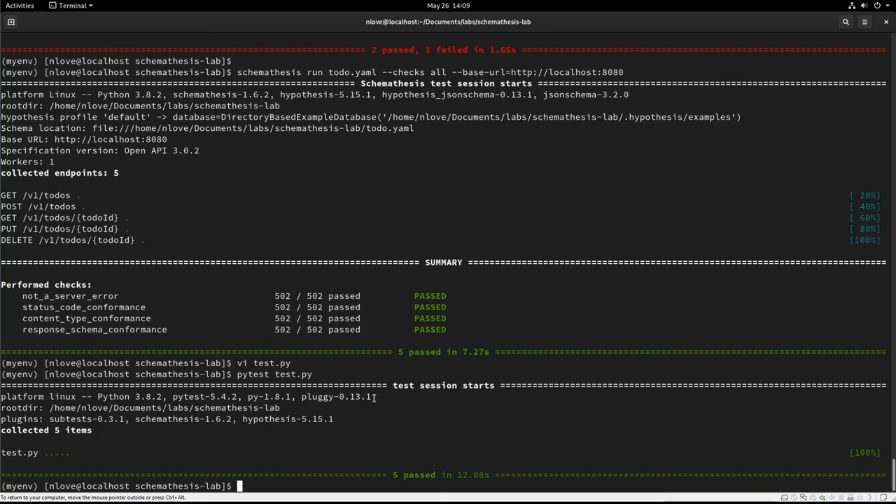
pyautogui.moveTo(394, 397)
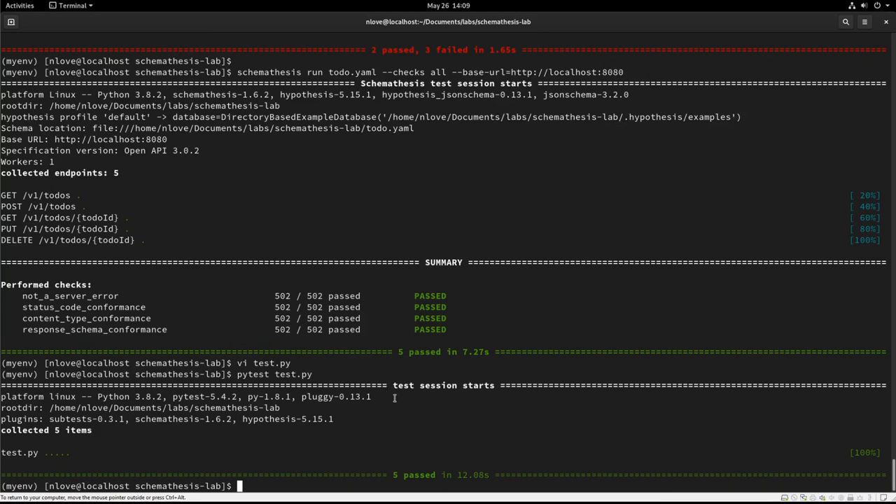